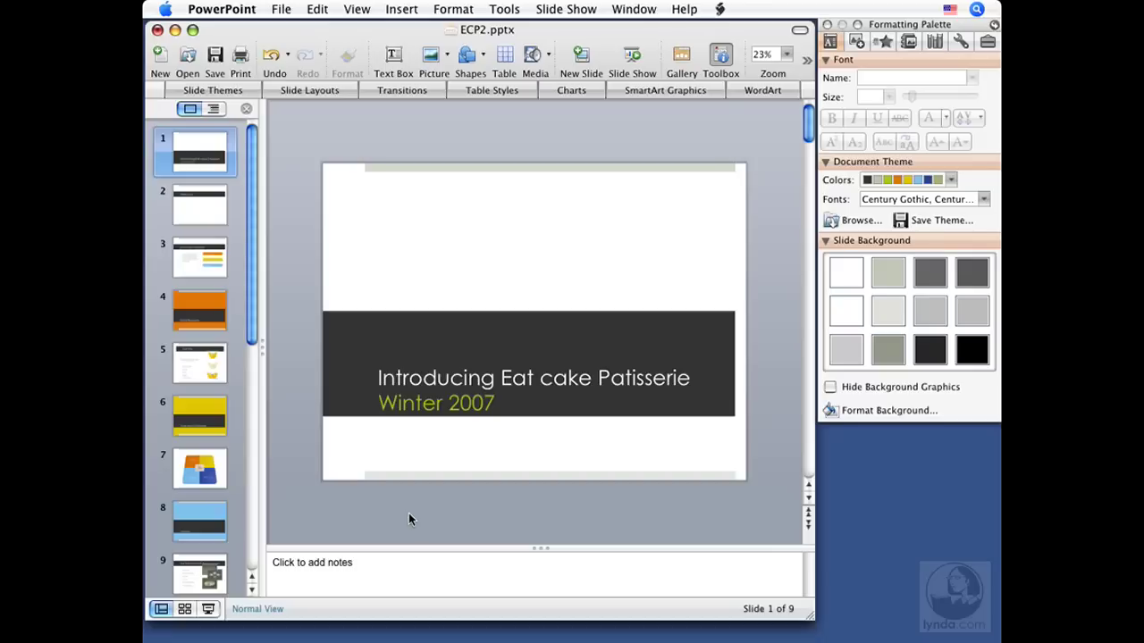
mouse_move(475, 47)
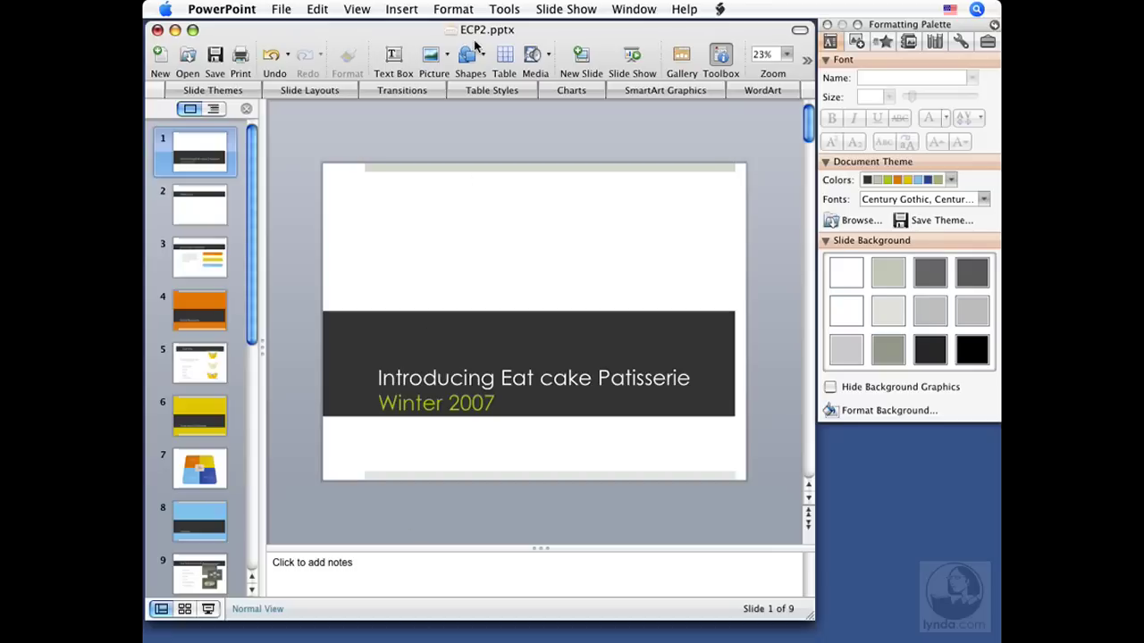
mouse_move(472, 45)
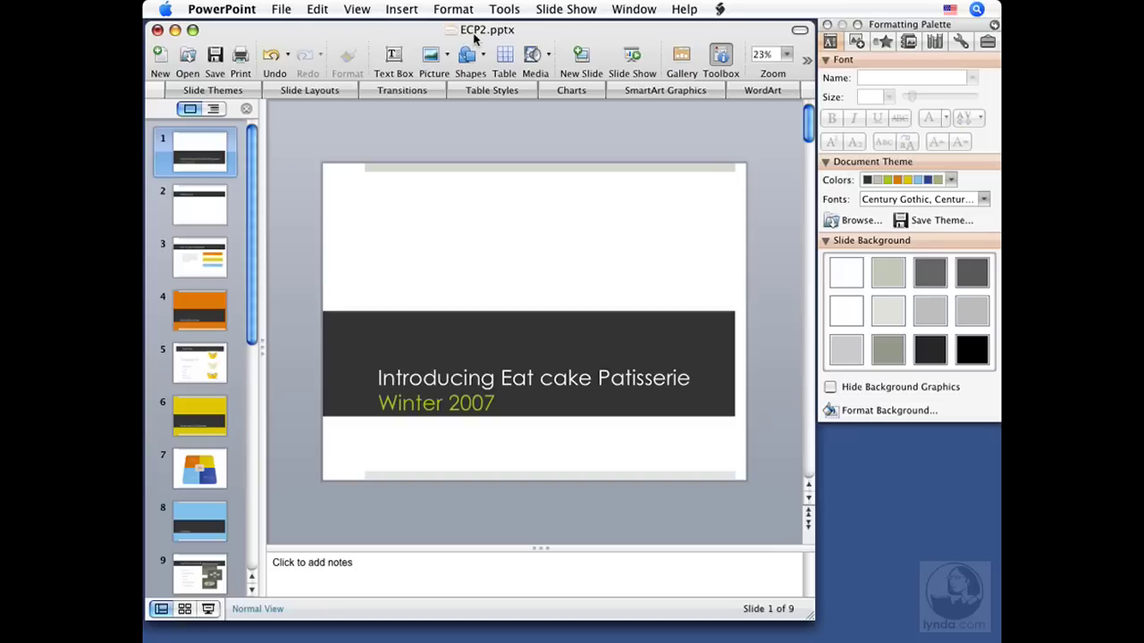
mouse_move(241, 518)
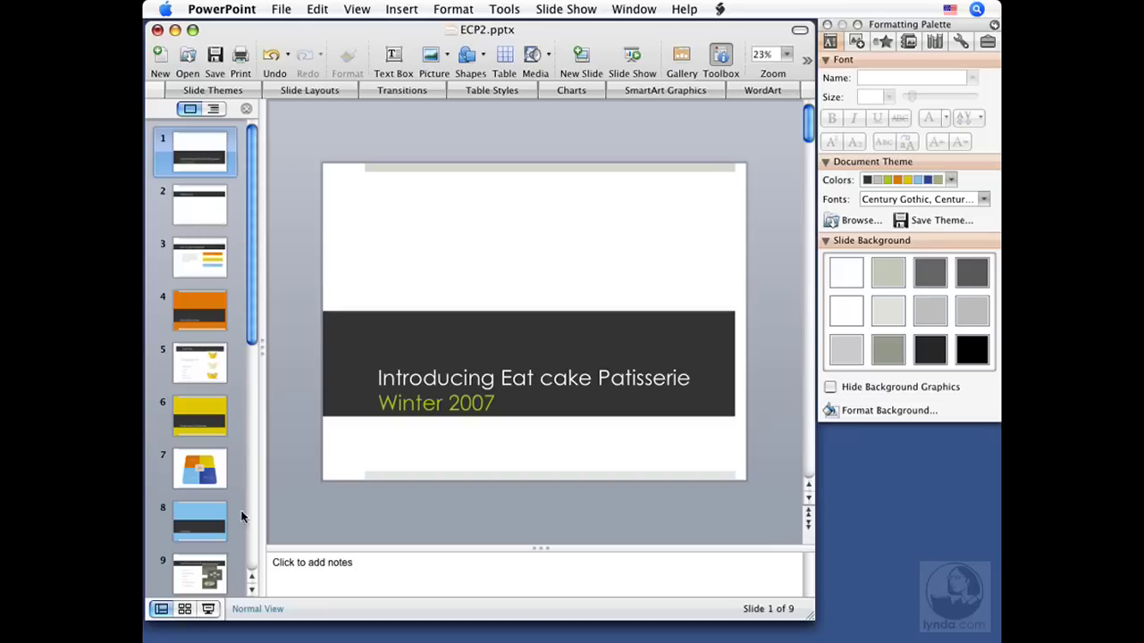
mouse_move(230, 582)
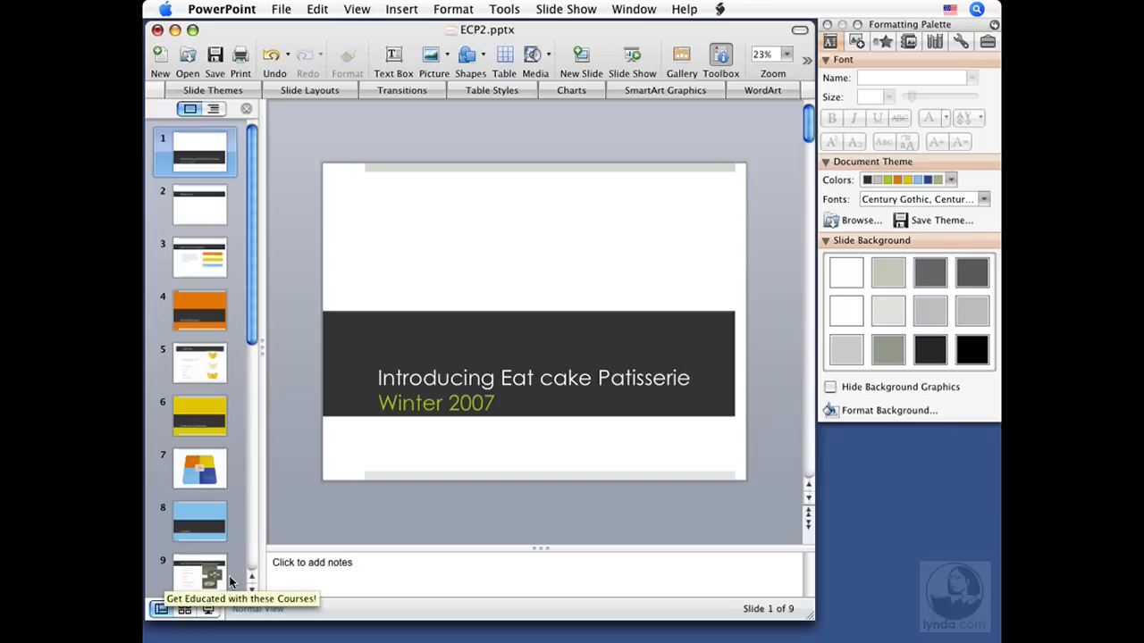
mouse_move(290, 506)
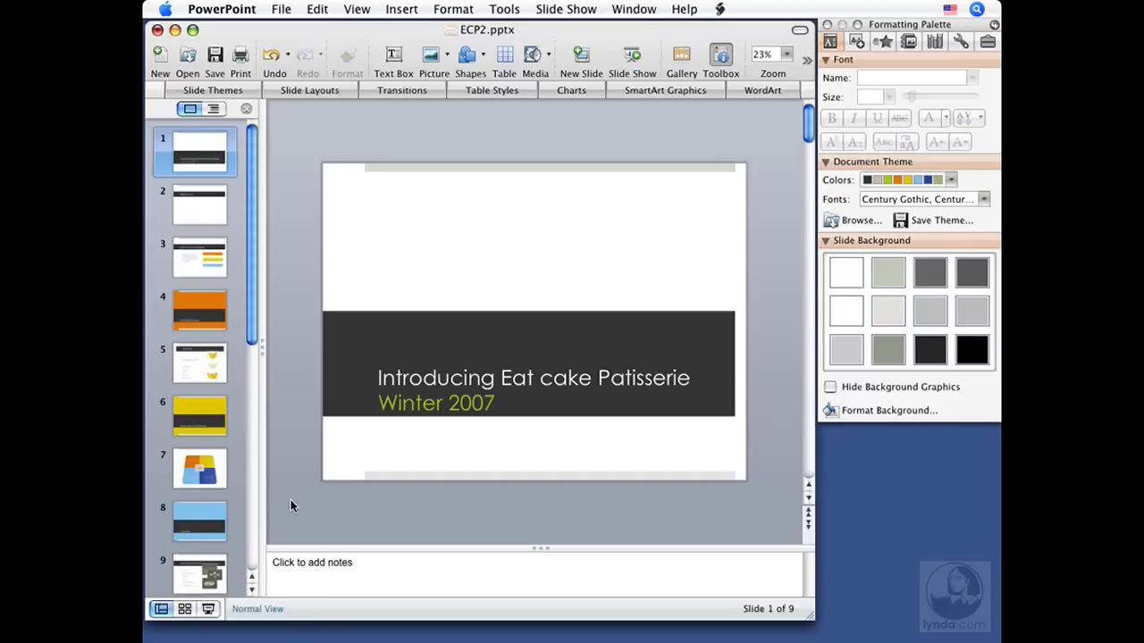
mouse_move(239, 326)
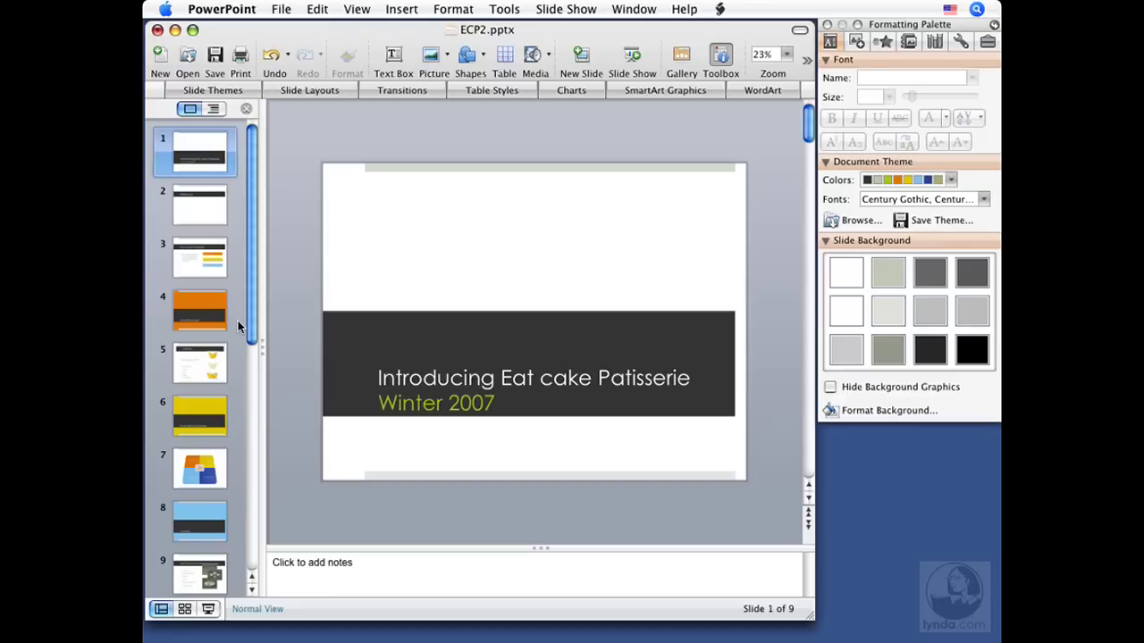
mouse_move(284, 530)
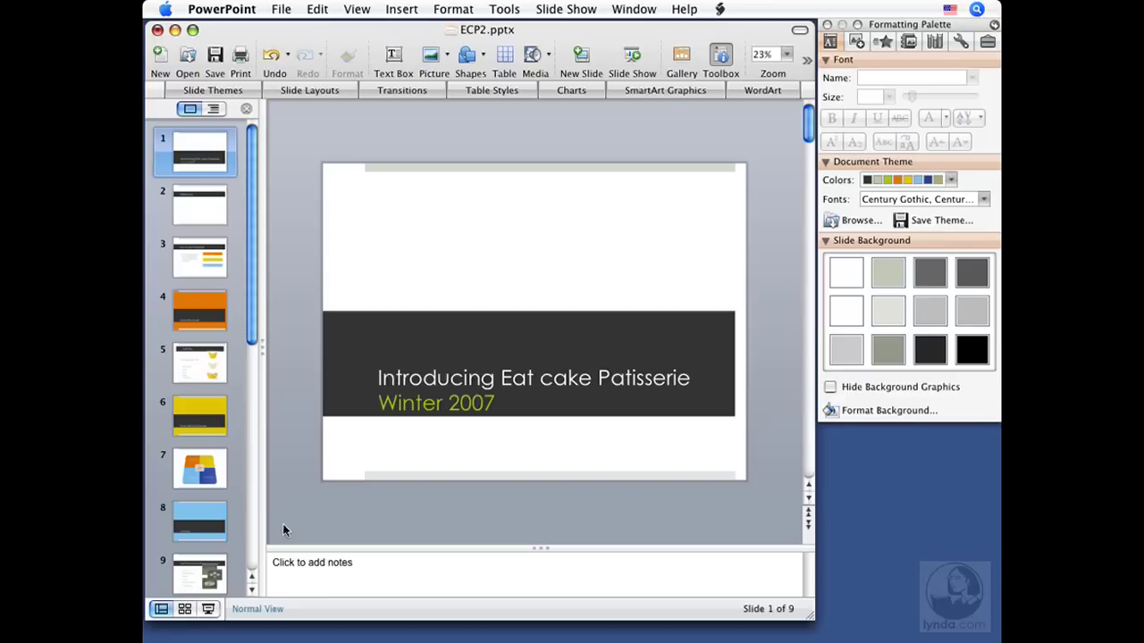
mouse_move(290, 534)
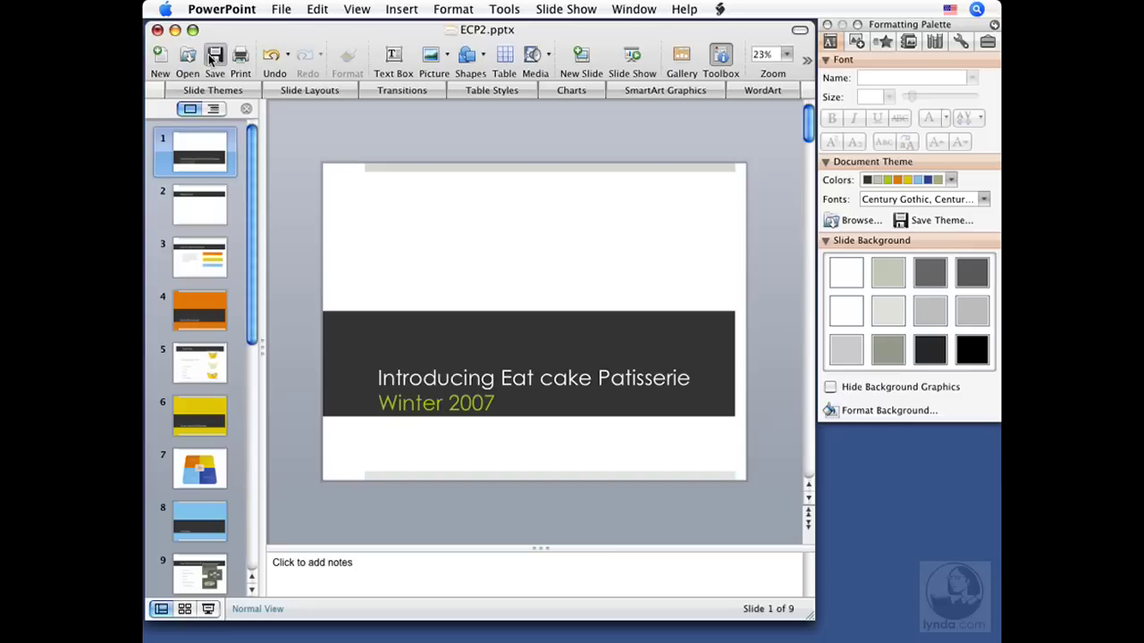
mouse_move(214, 55)
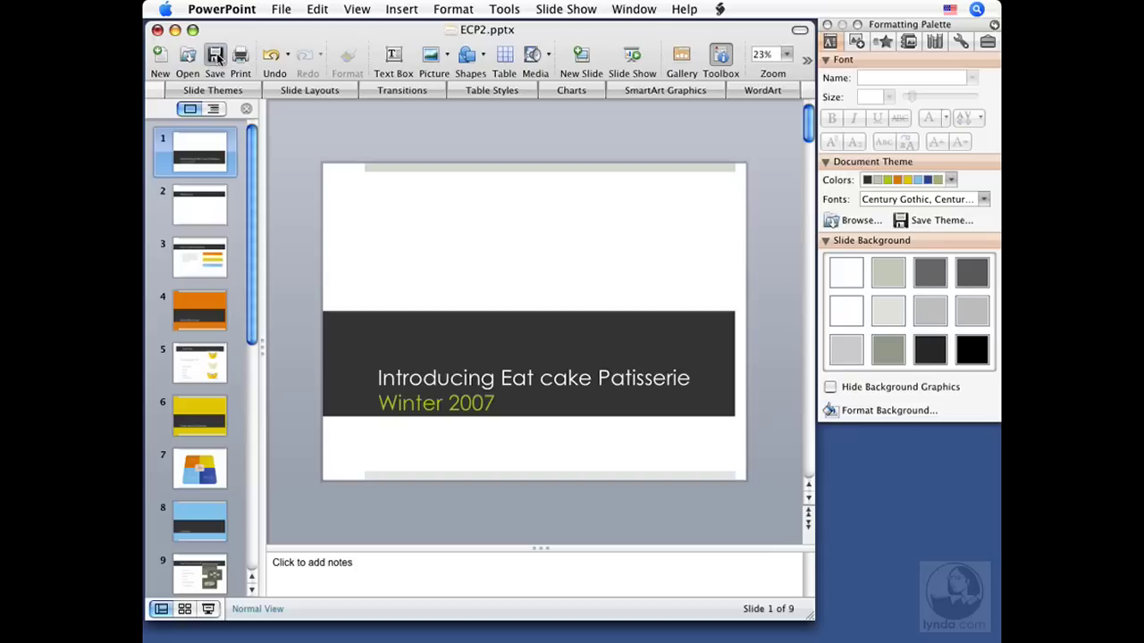
mouse_move(214, 55)
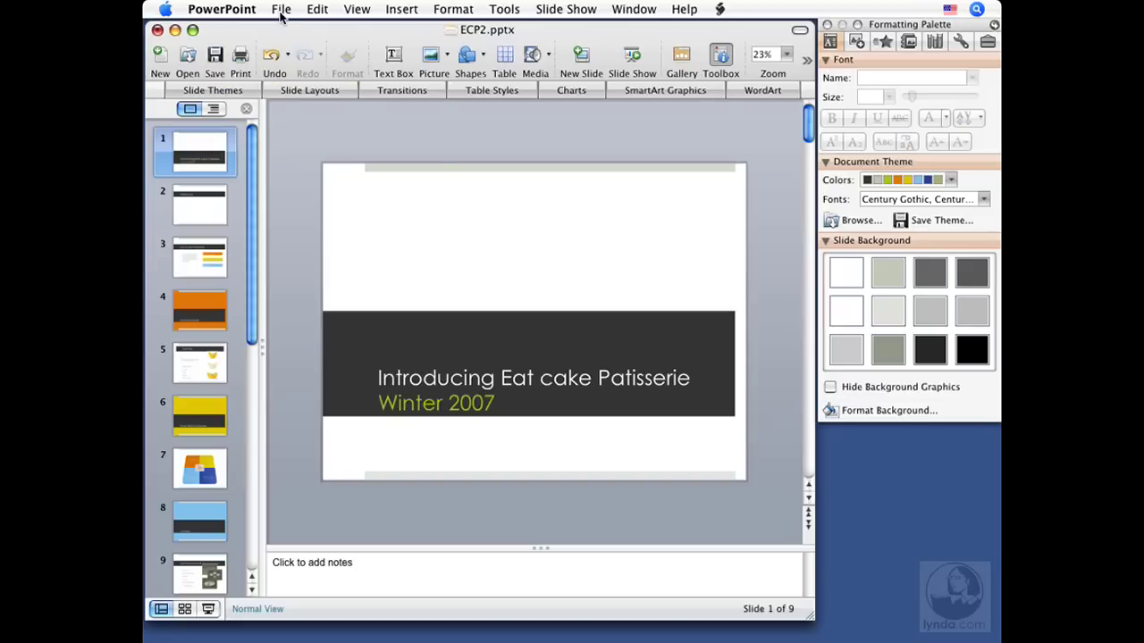
Choose Save As… from the File menu to save ECP2 under a new name.
click(280, 9)
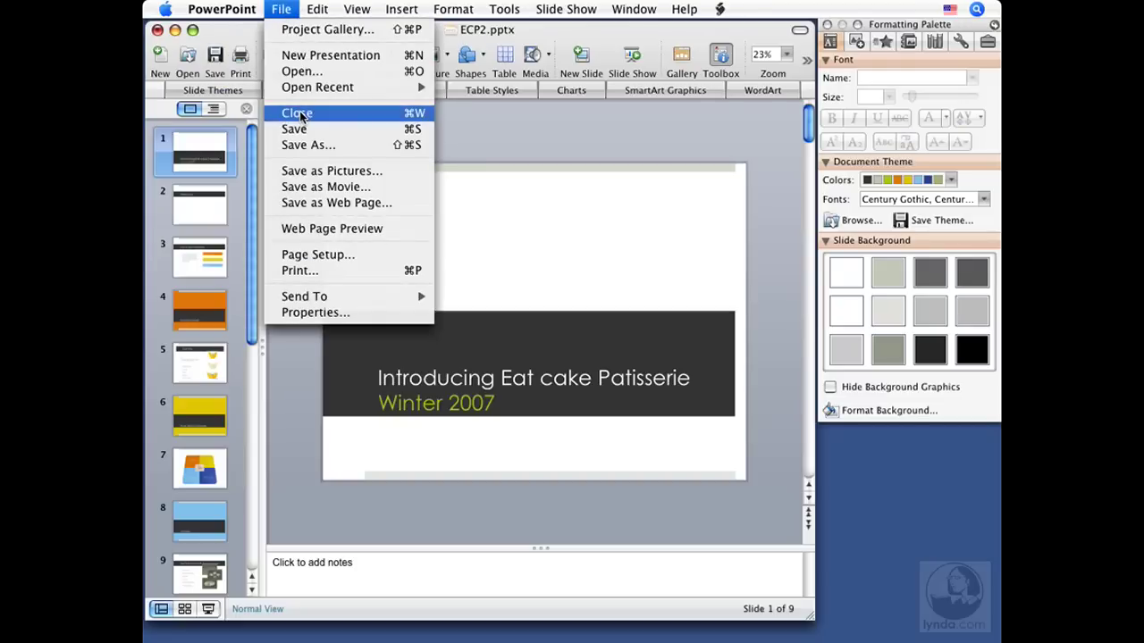
mouse_move(374, 129)
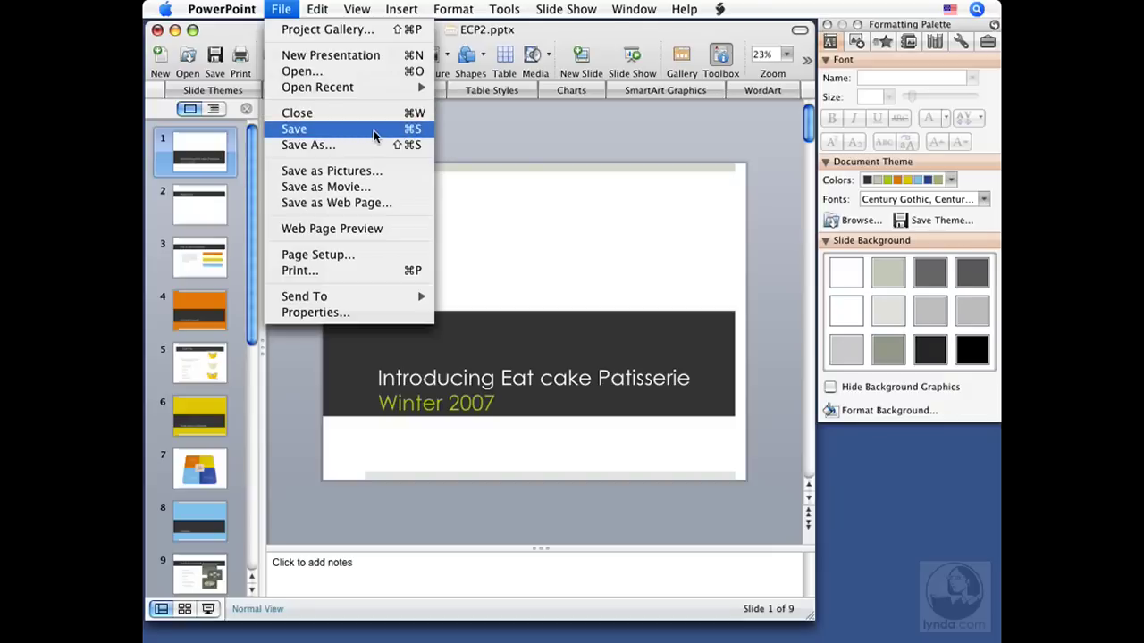
mouse_move(399, 137)
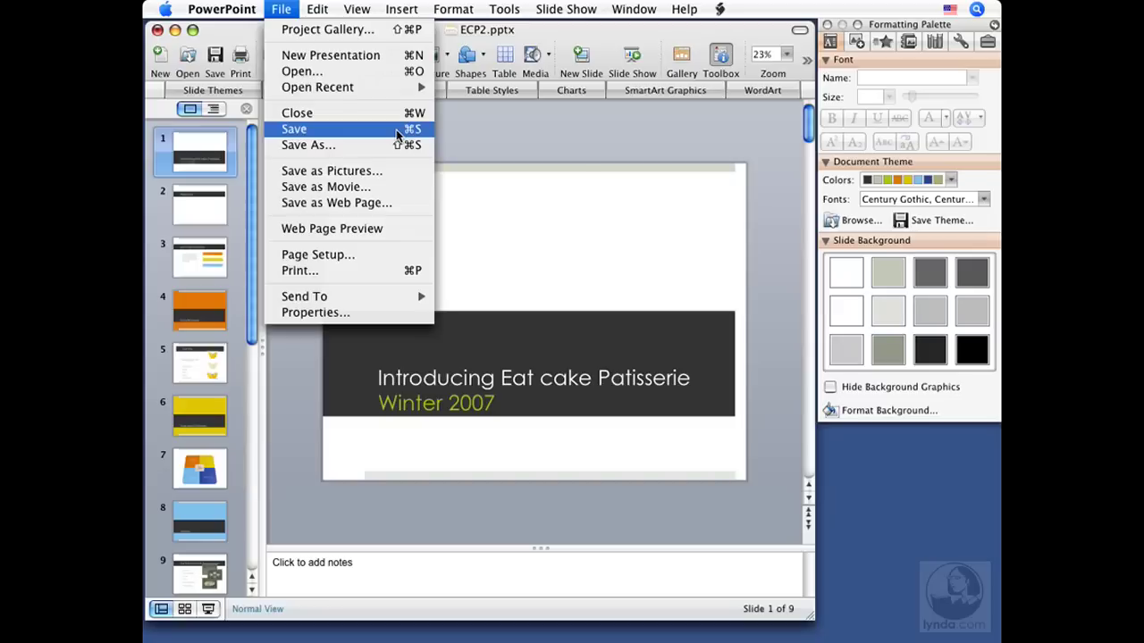
mouse_move(308, 145)
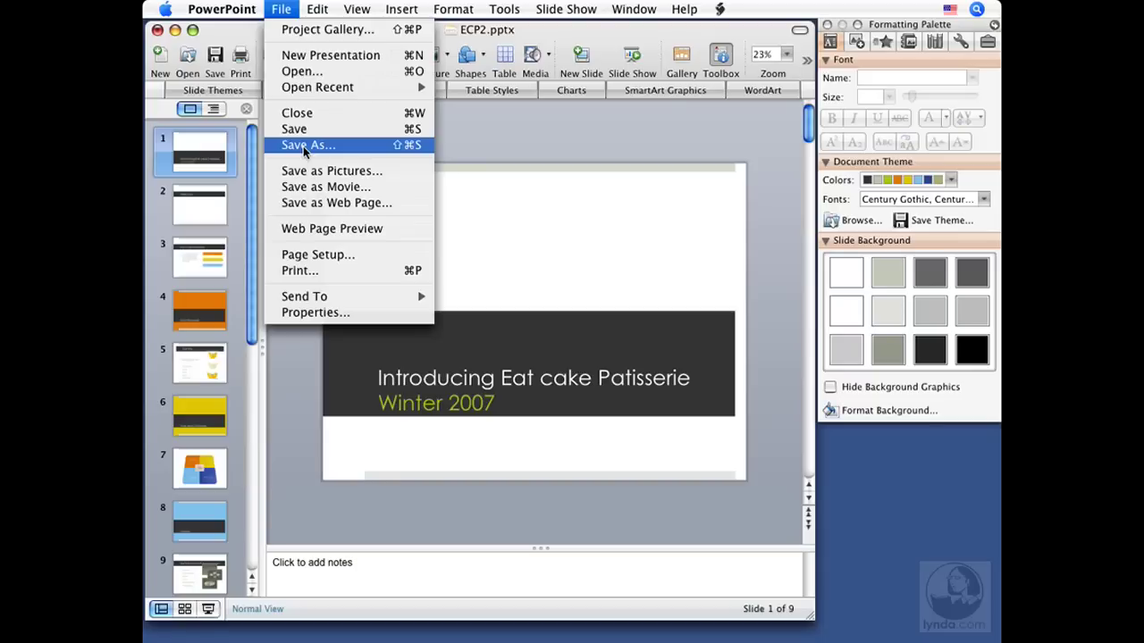
mouse_move(332, 171)
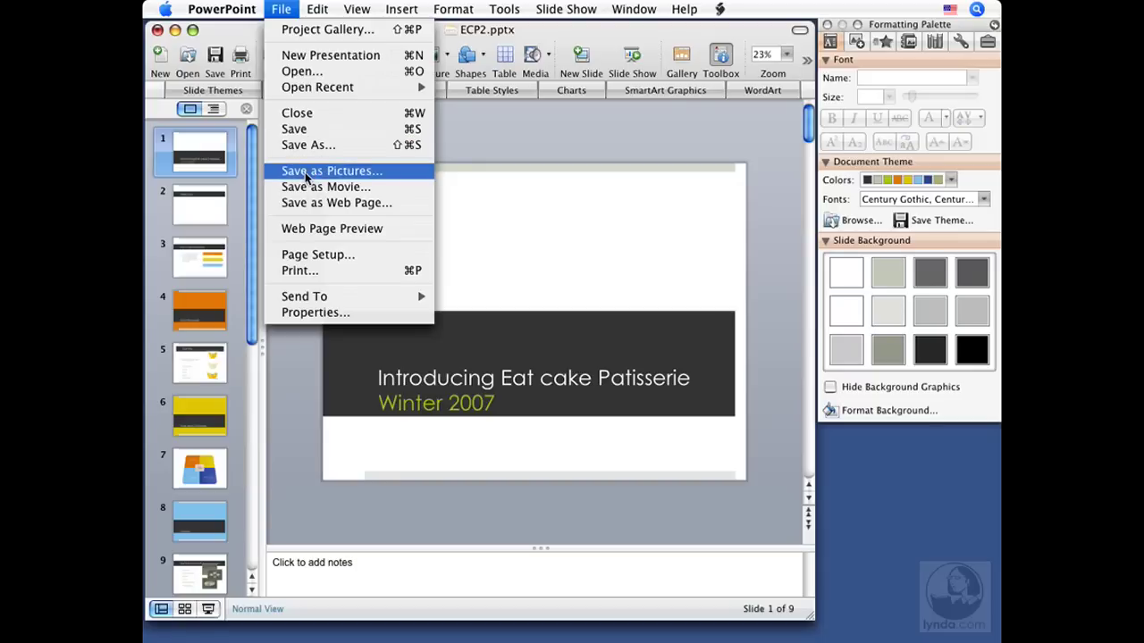
mouse_move(325, 187)
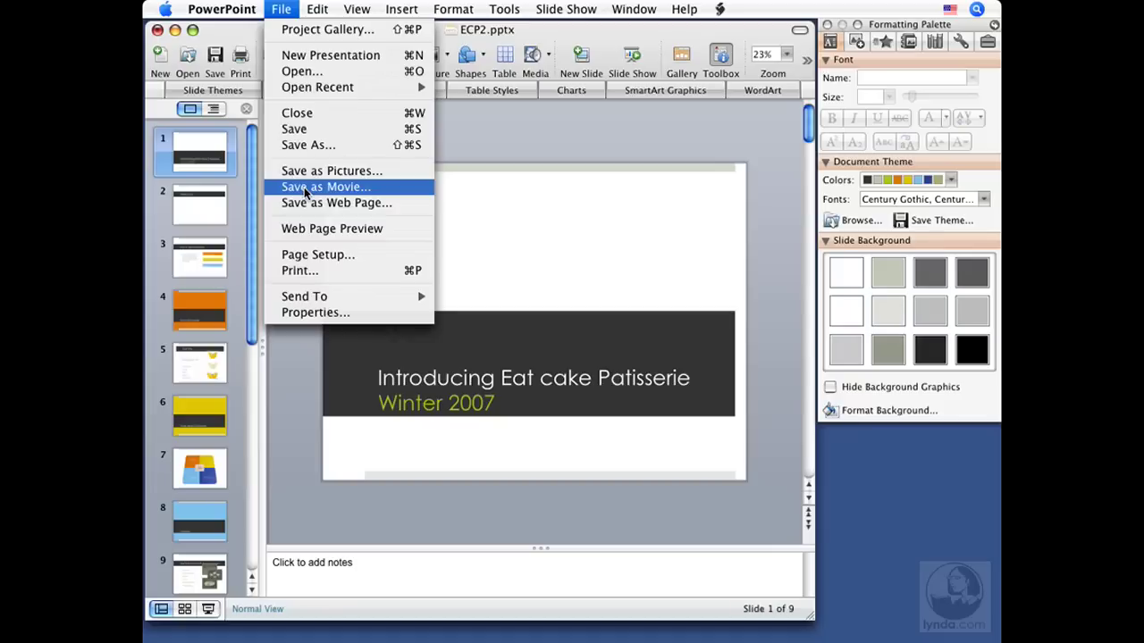
mouse_move(337, 203)
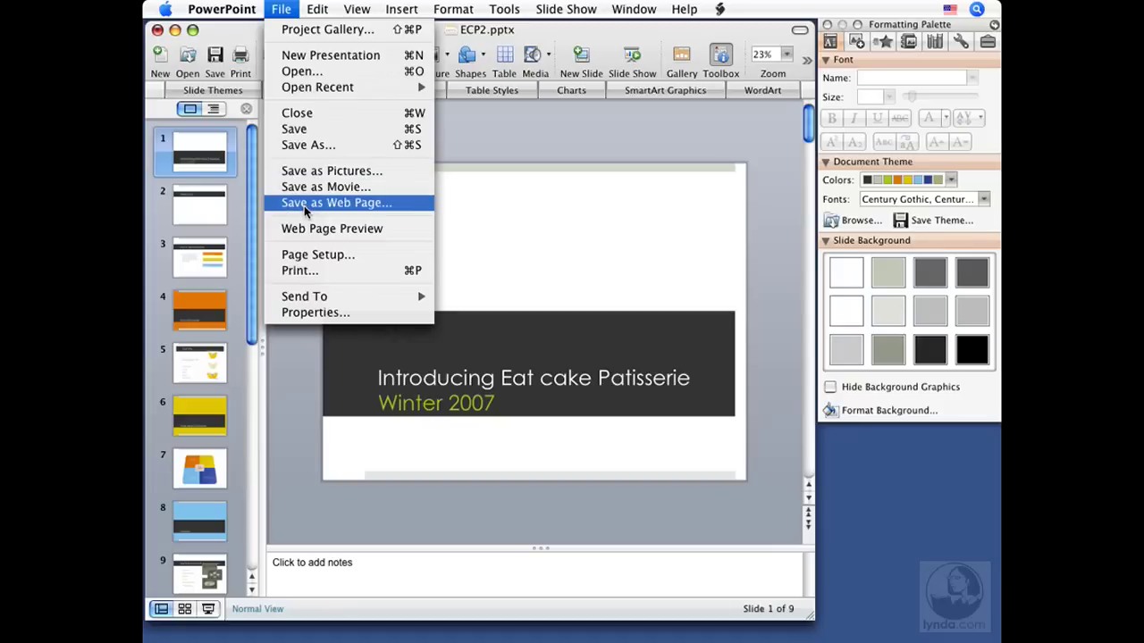
mouse_move(307, 145)
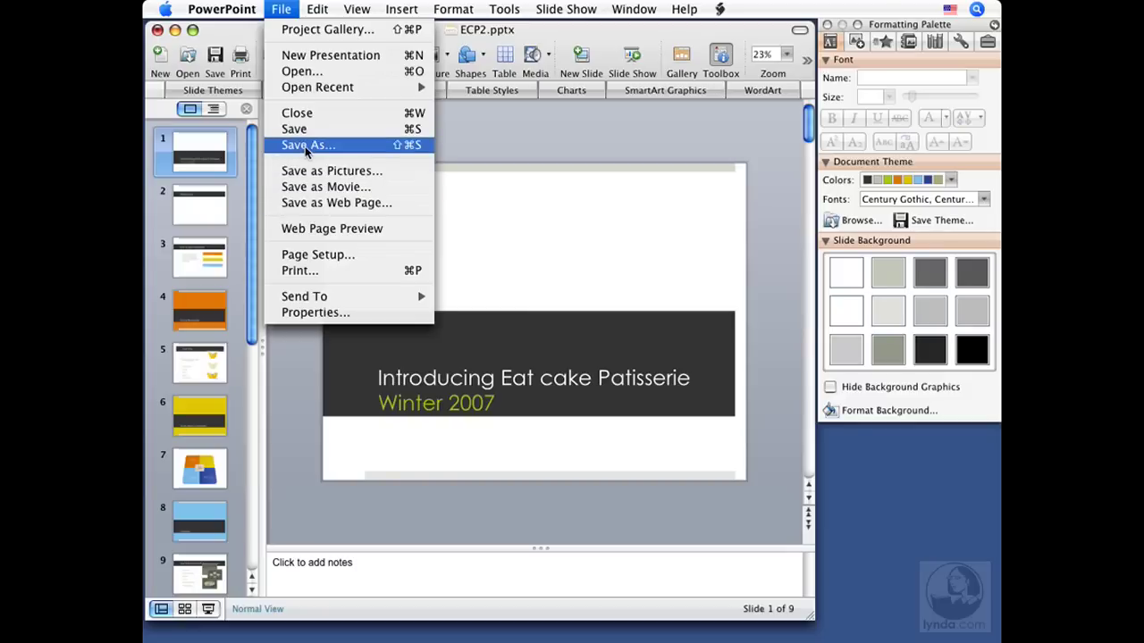
click(308, 145)
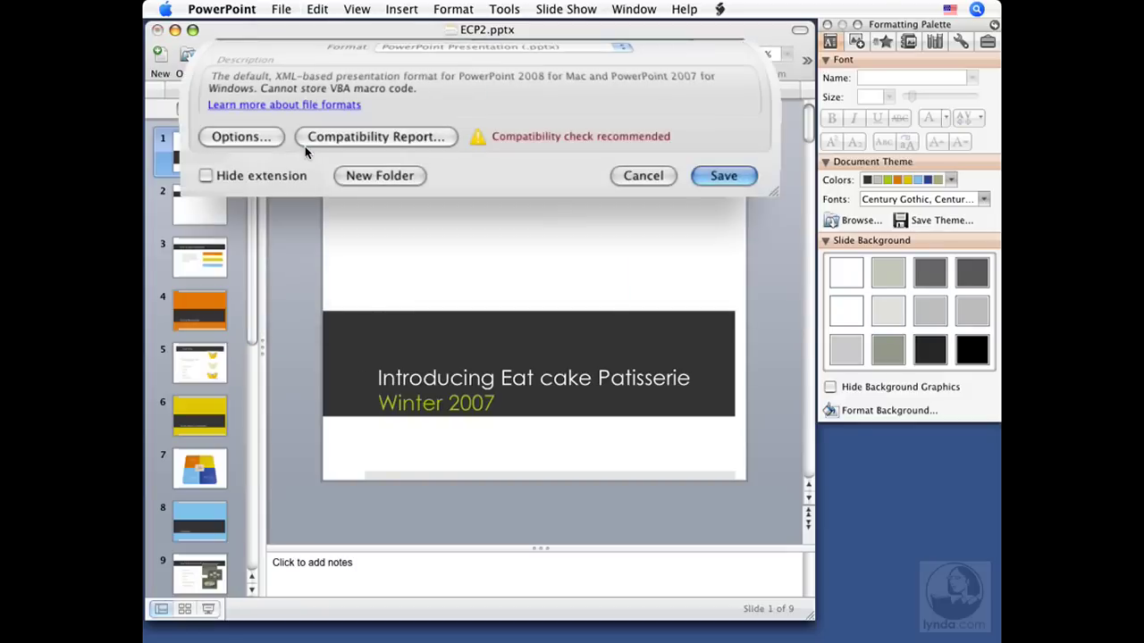
click(604, 65)
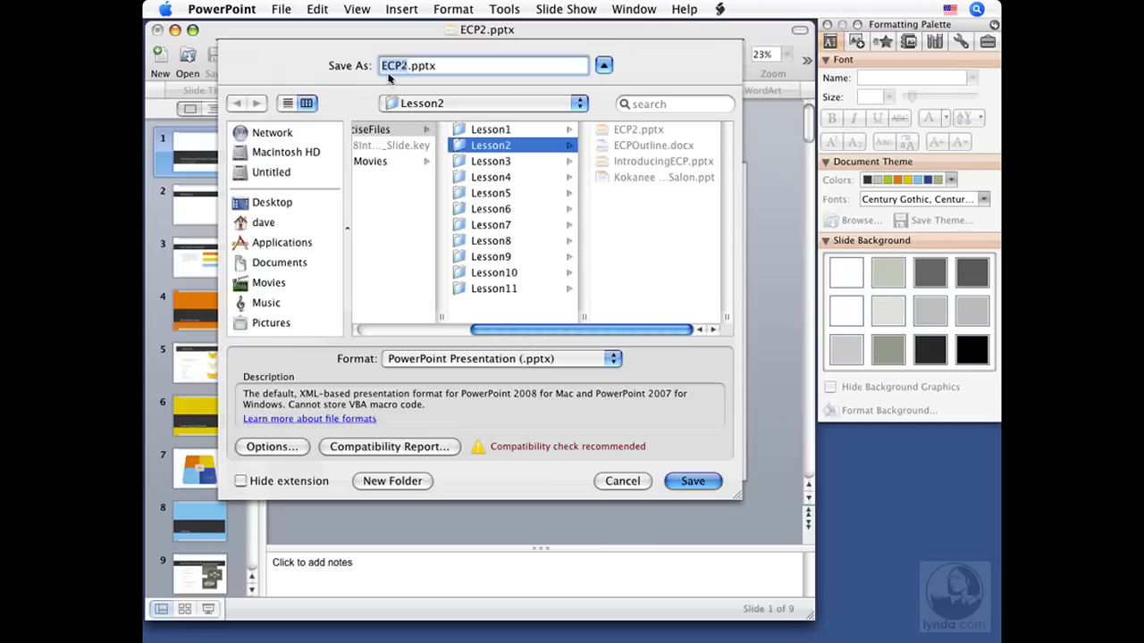
mouse_move(425, 78)
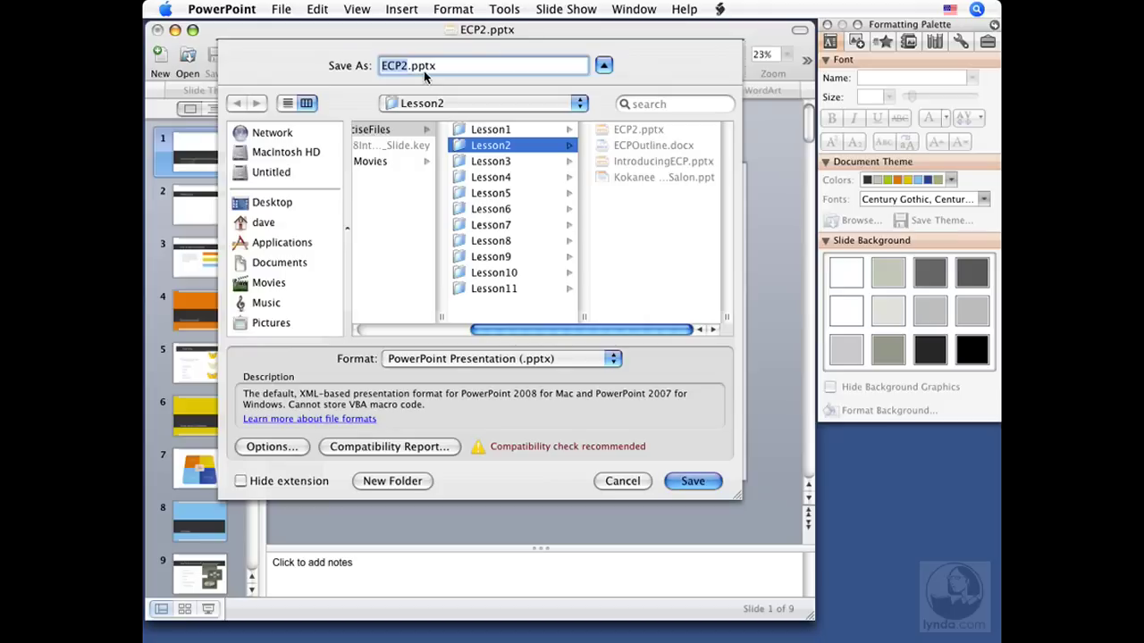
mouse_move(505, 155)
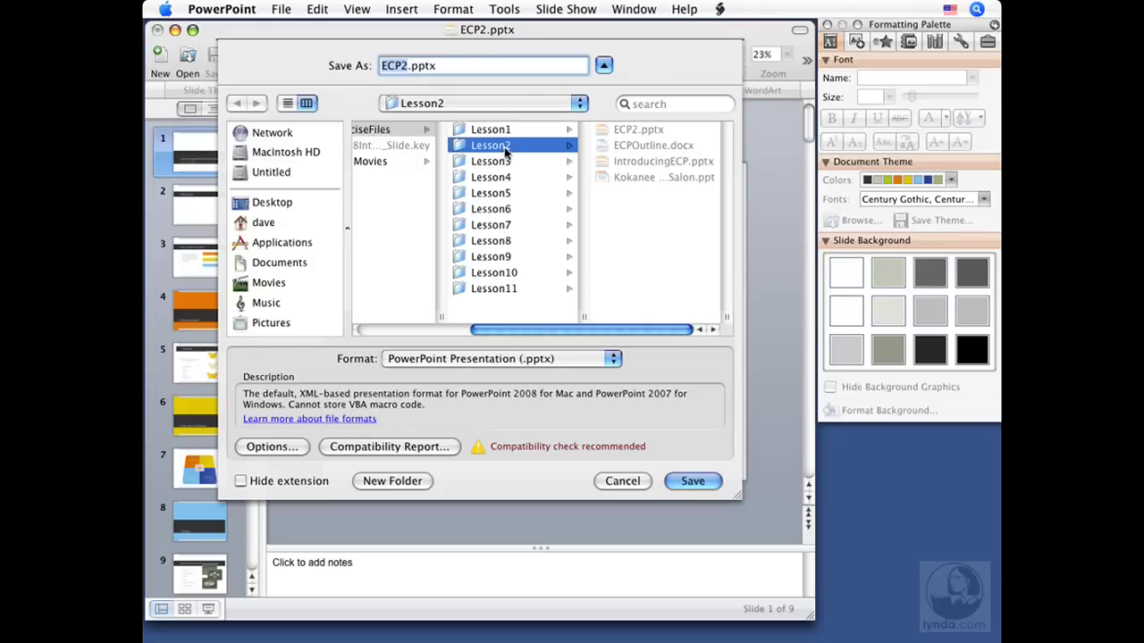
mouse_move(371, 201)
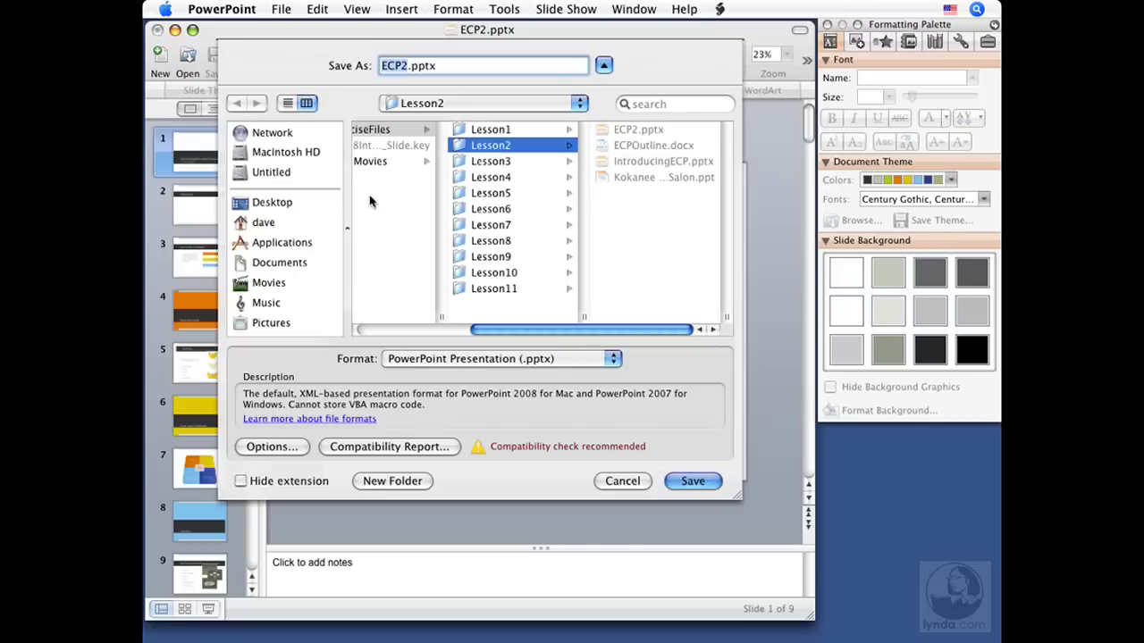
Set the save destination to the Desktop in the sidebar.
click(271, 202)
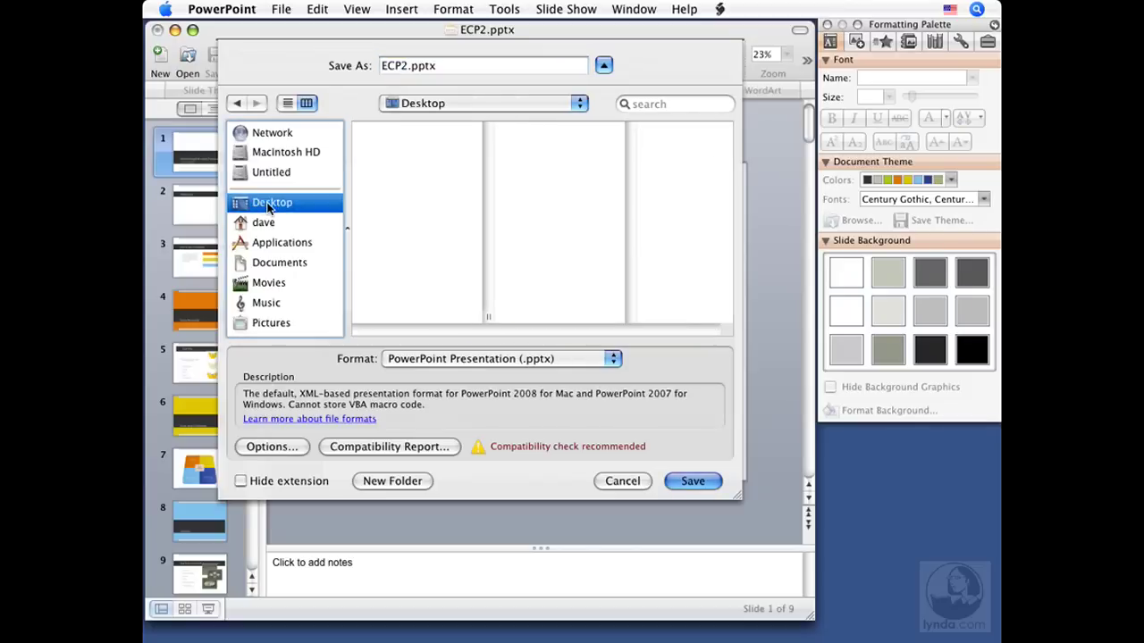
mouse_move(324, 207)
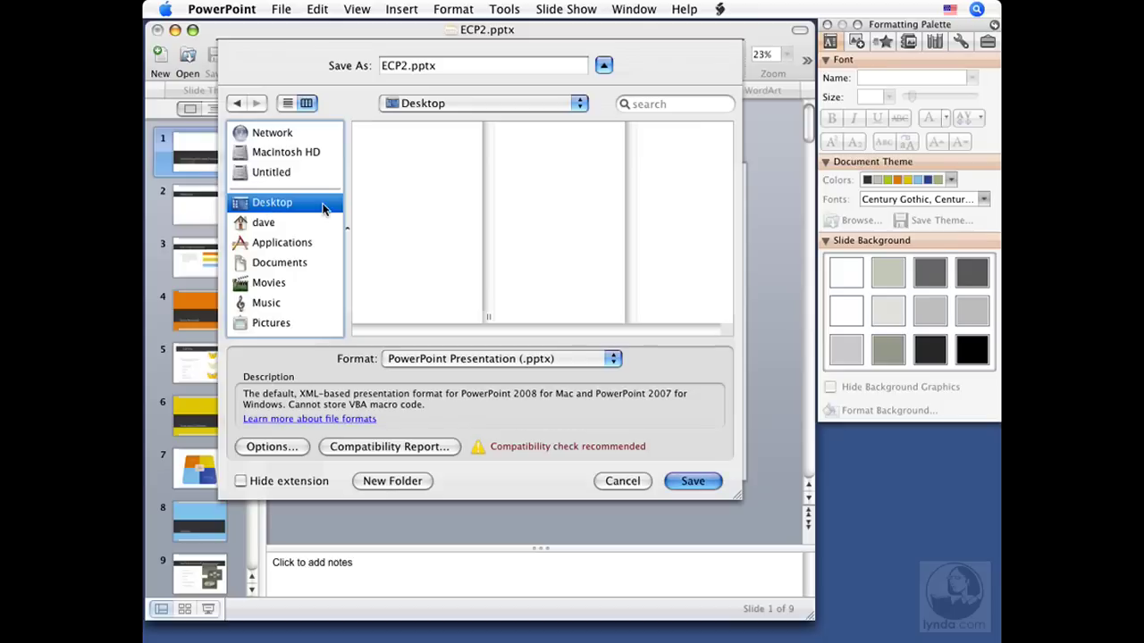
mouse_move(293, 208)
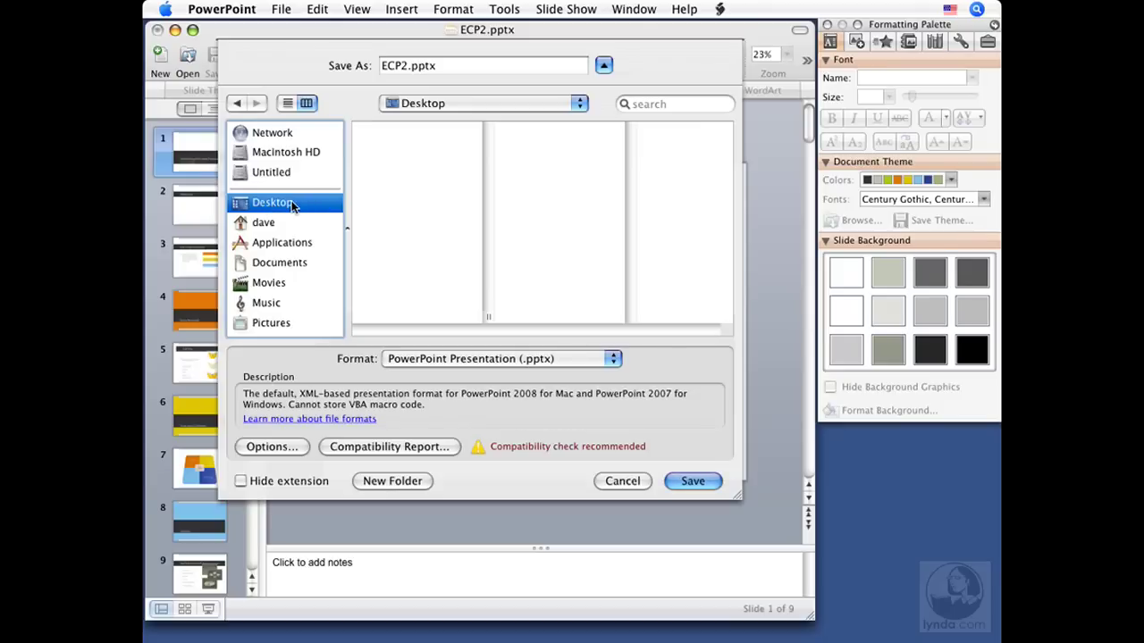
mouse_move(451, 111)
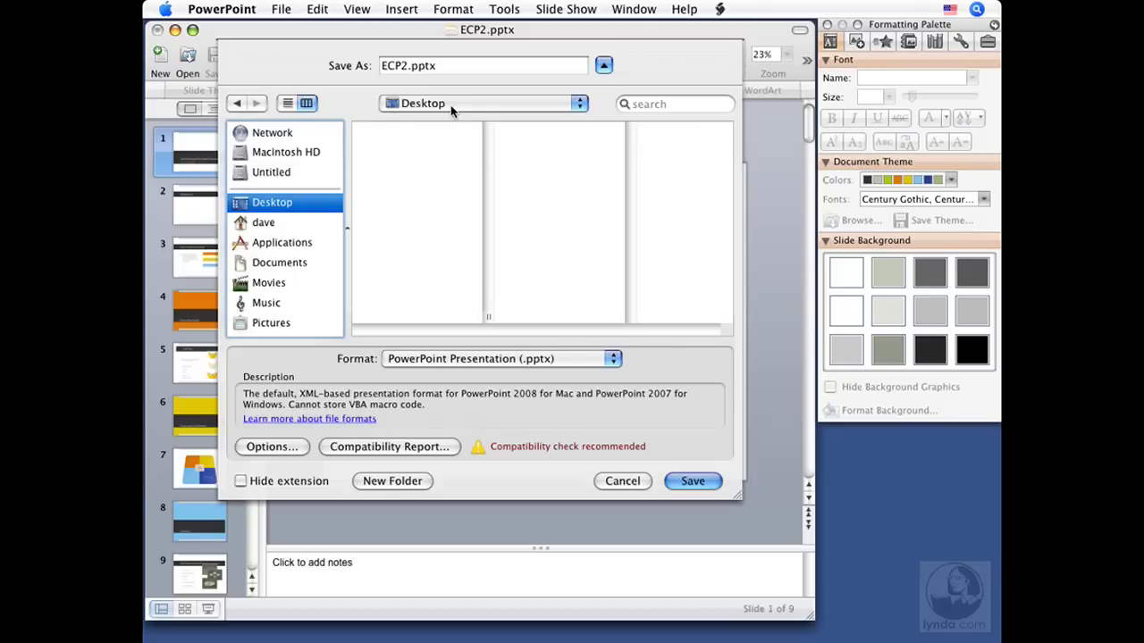
mouse_move(480, 111)
text(3)
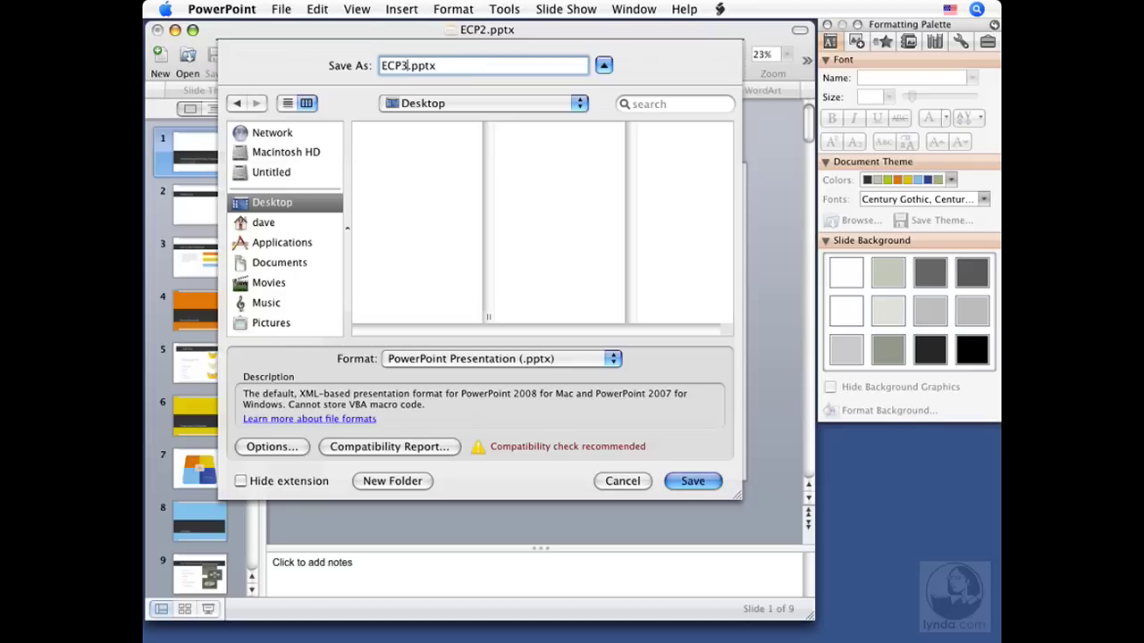
mouse_move(386, 52)
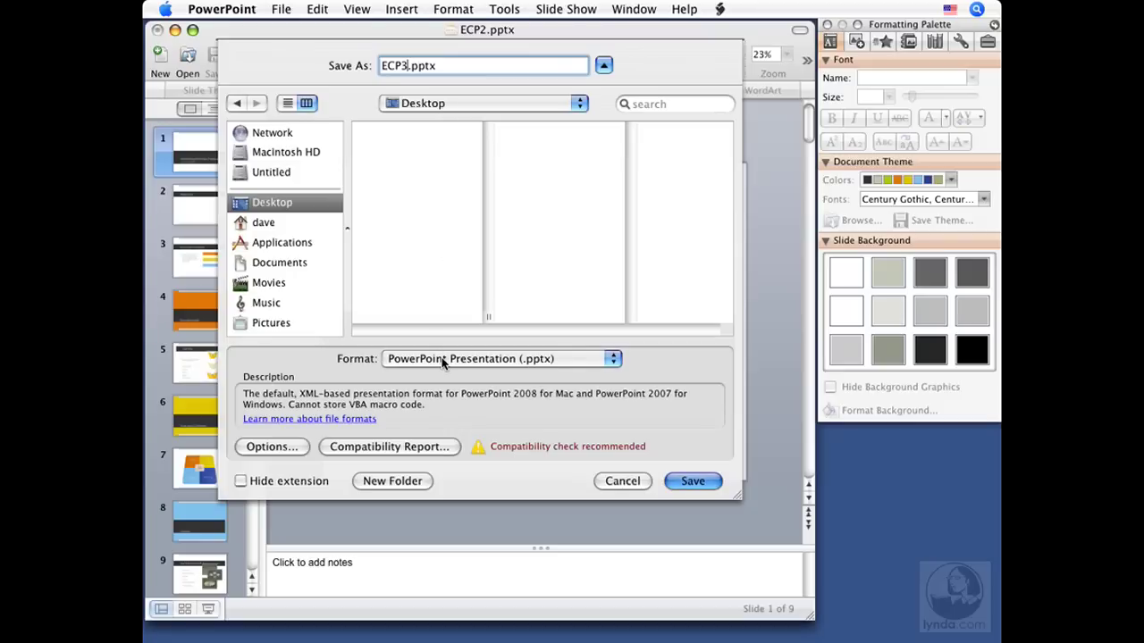
mouse_move(386, 363)
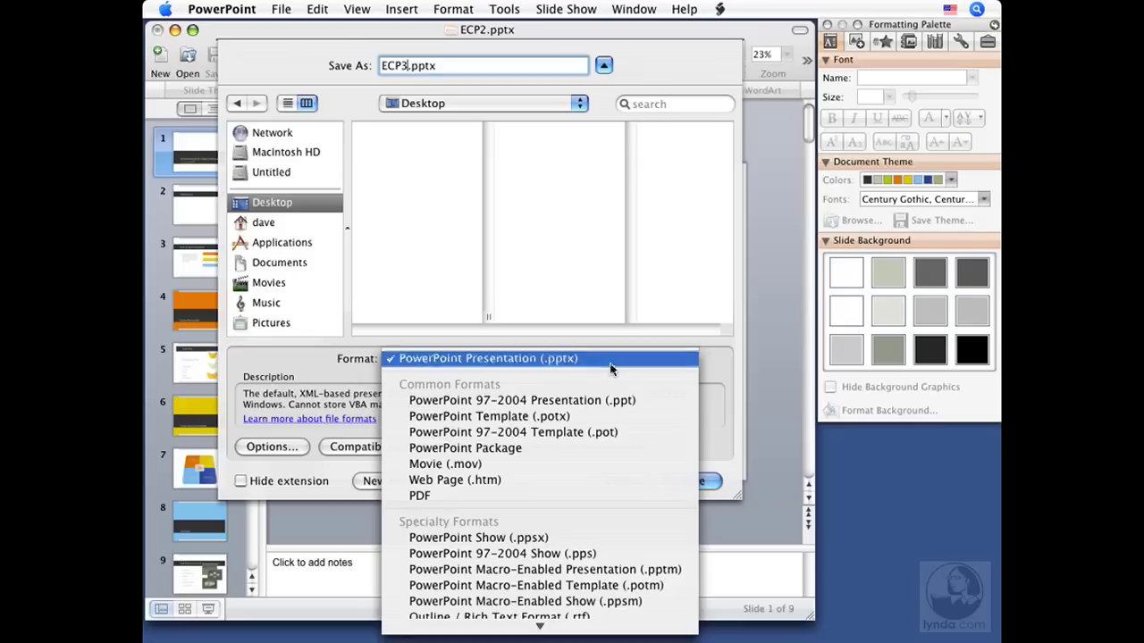
mouse_move(546, 400)
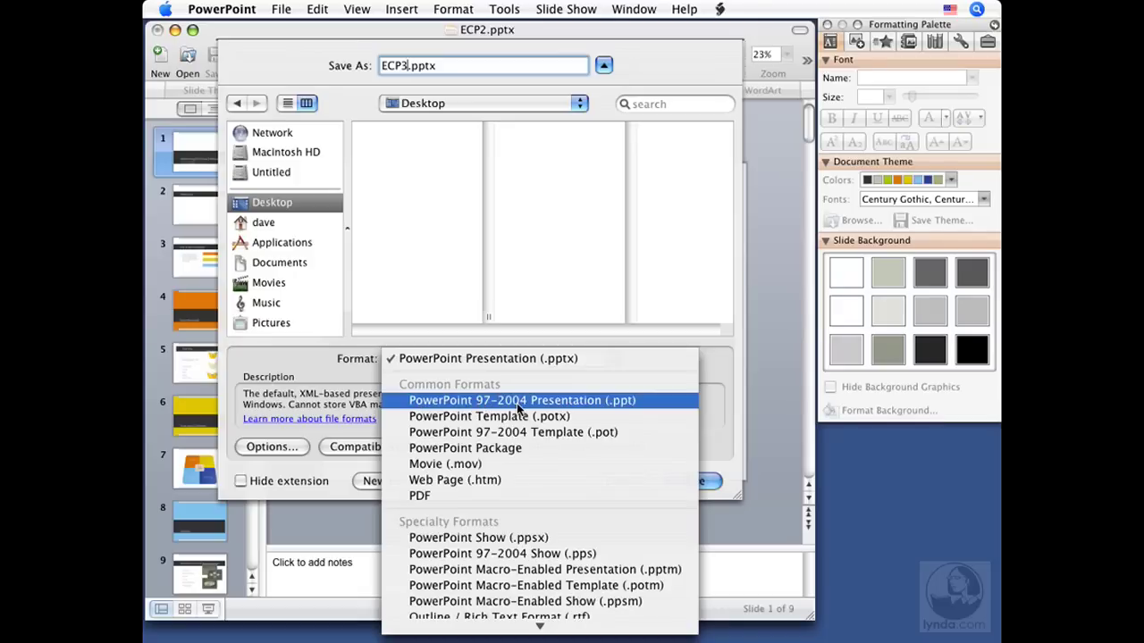
mouse_move(632, 408)
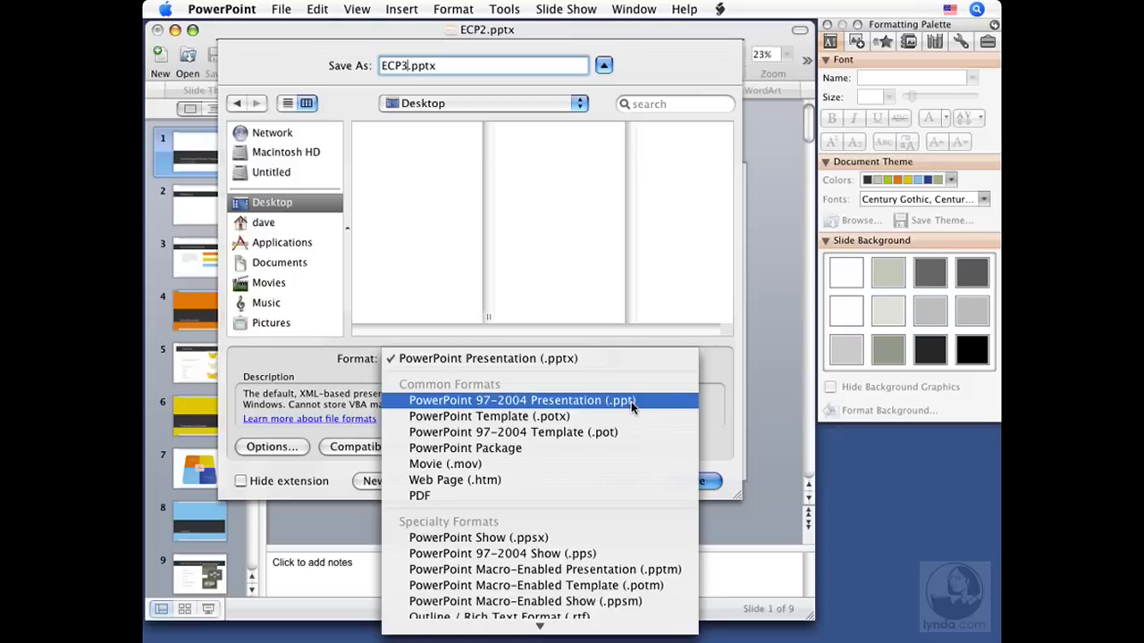
mouse_move(580, 384)
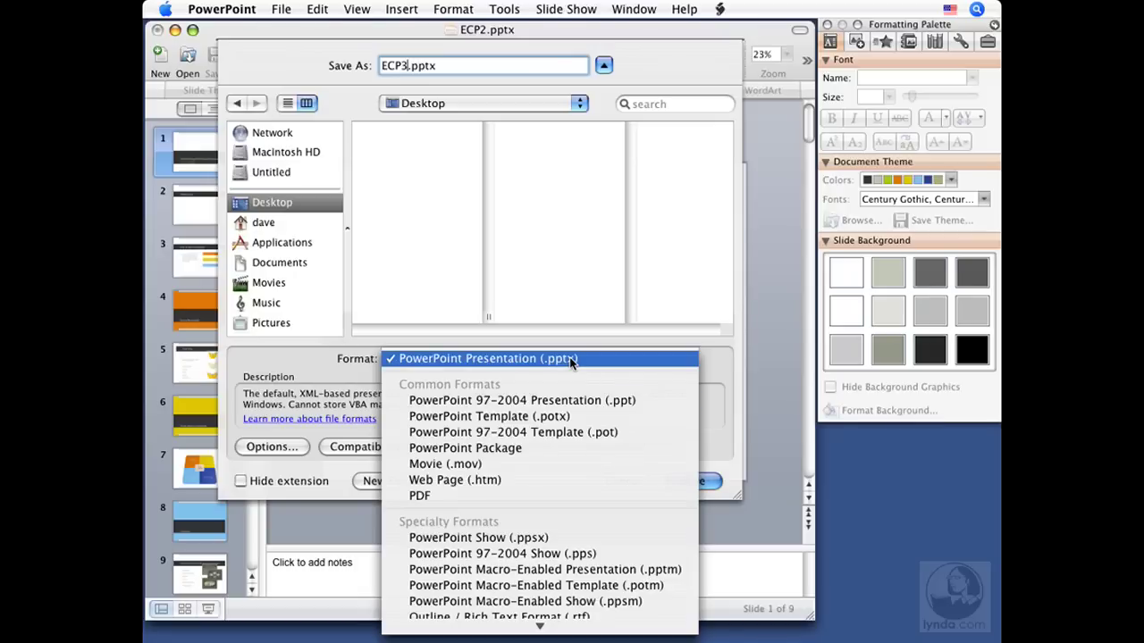
mouse_move(489, 416)
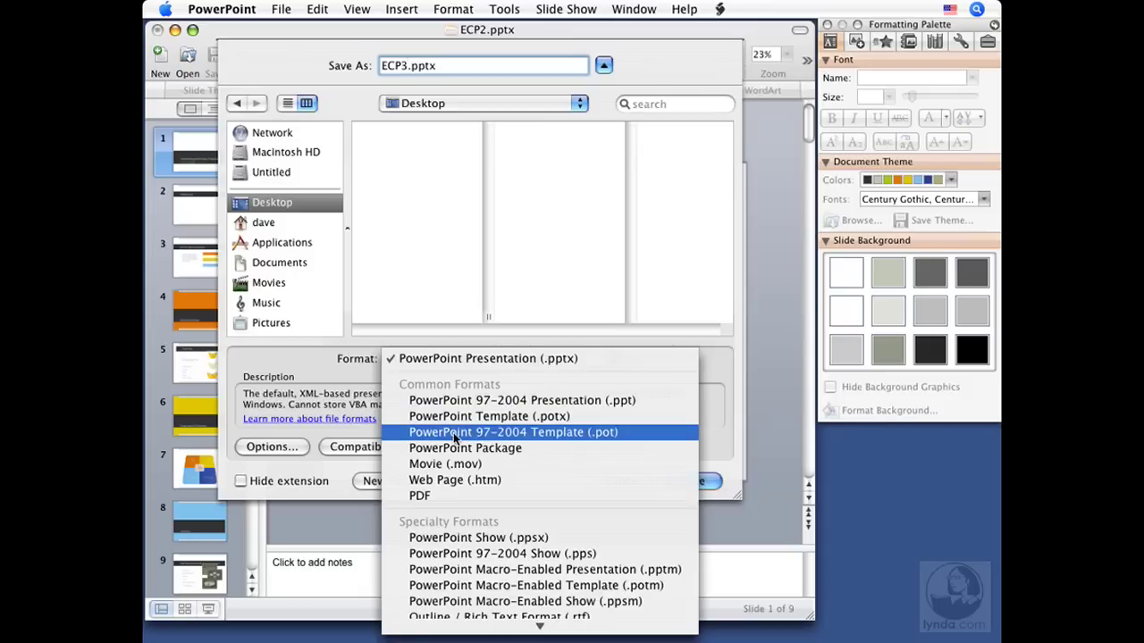
mouse_move(536, 438)
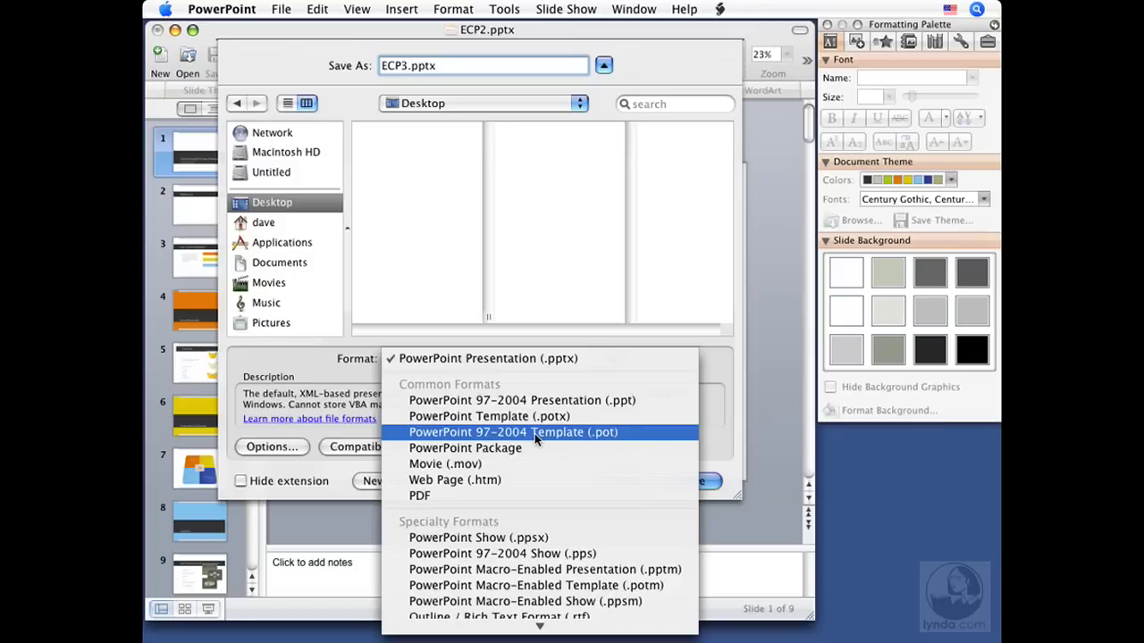
mouse_move(464, 448)
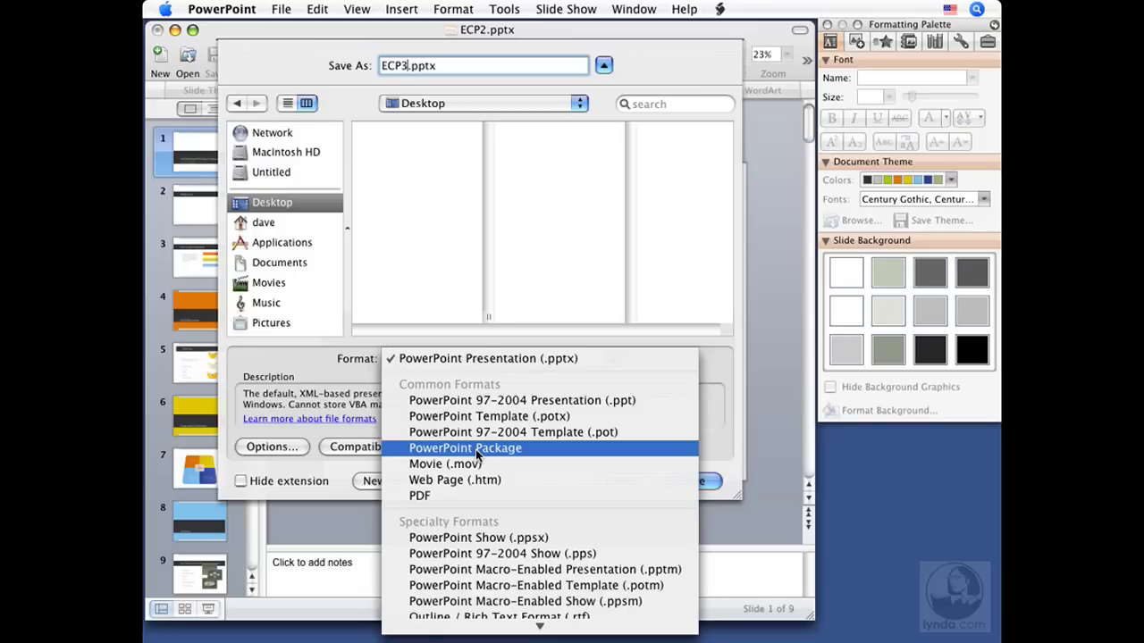
mouse_move(445, 464)
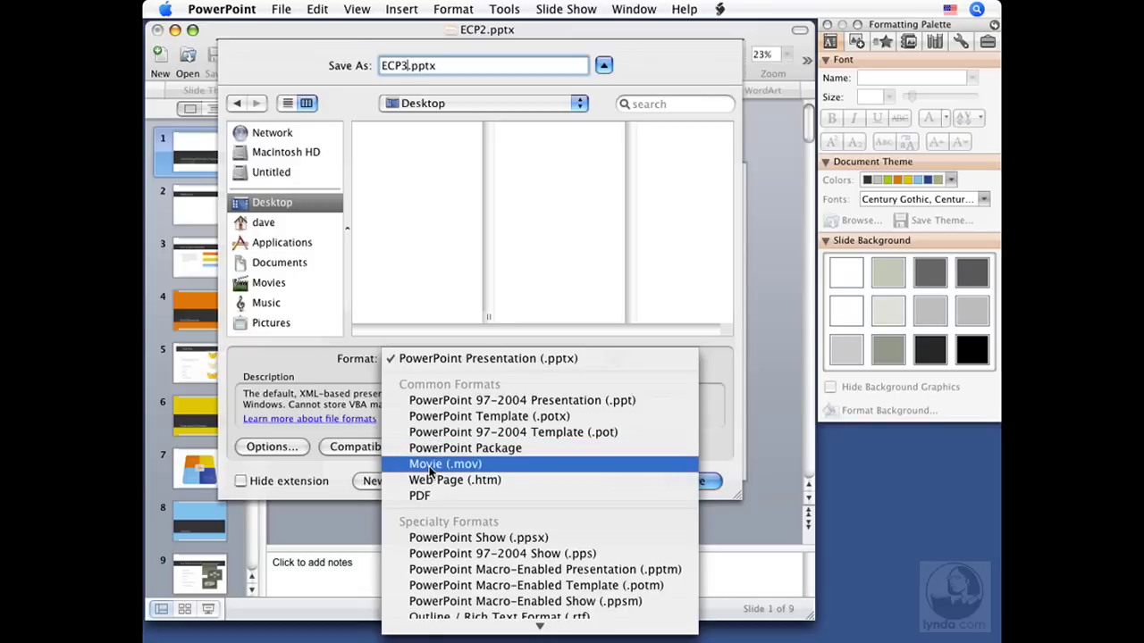
mouse_move(455, 480)
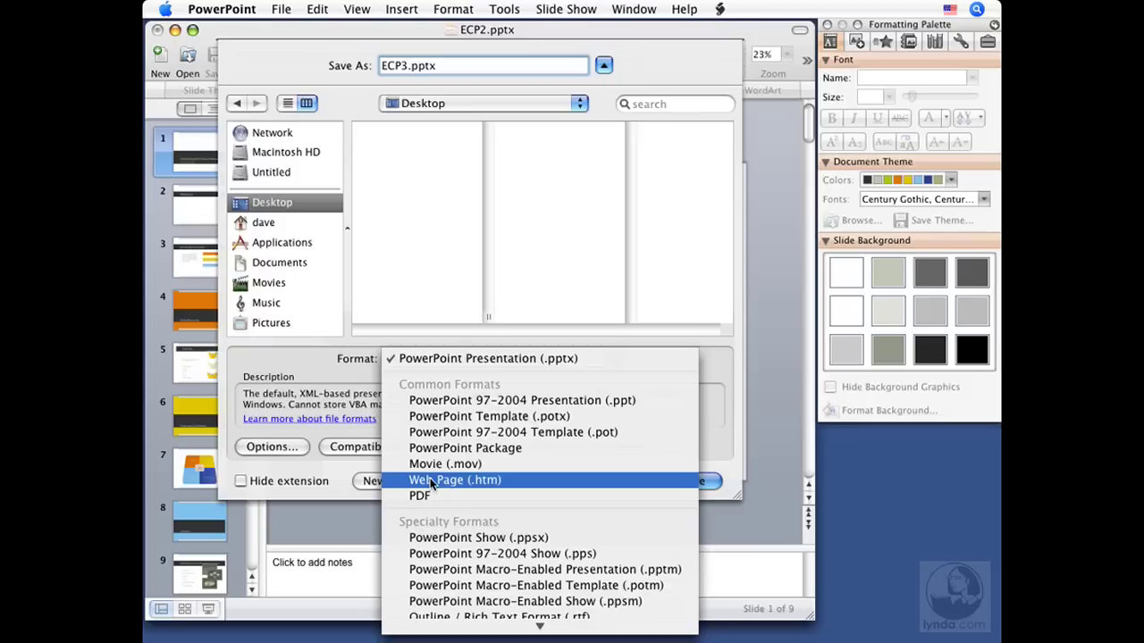
mouse_move(434, 492)
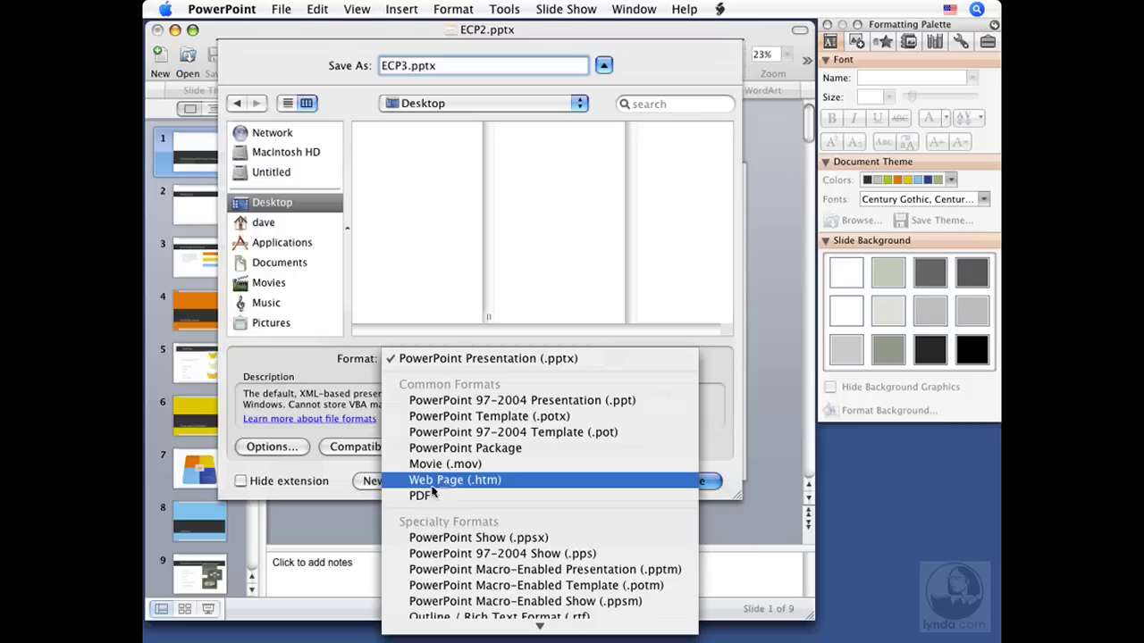
mouse_move(438, 496)
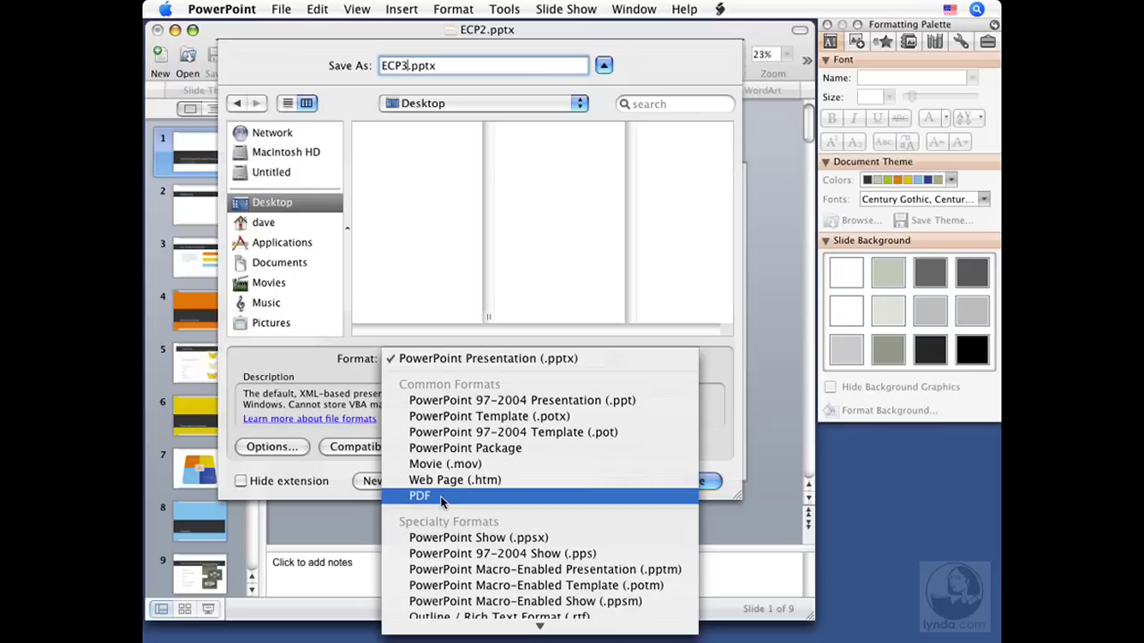
mouse_move(465, 501)
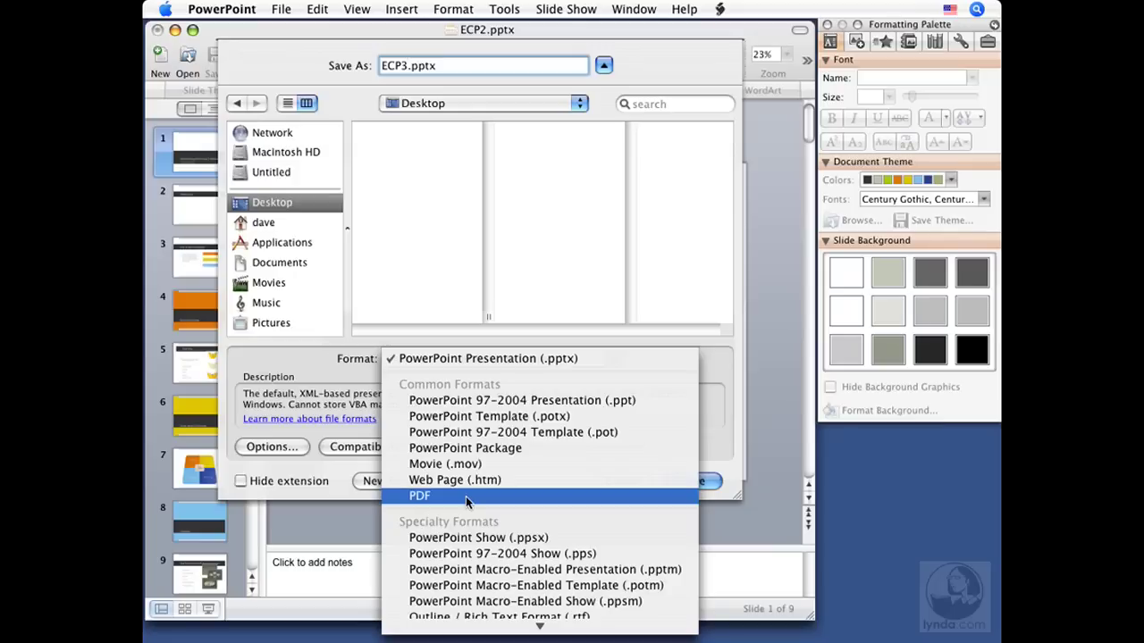
mouse_move(465, 510)
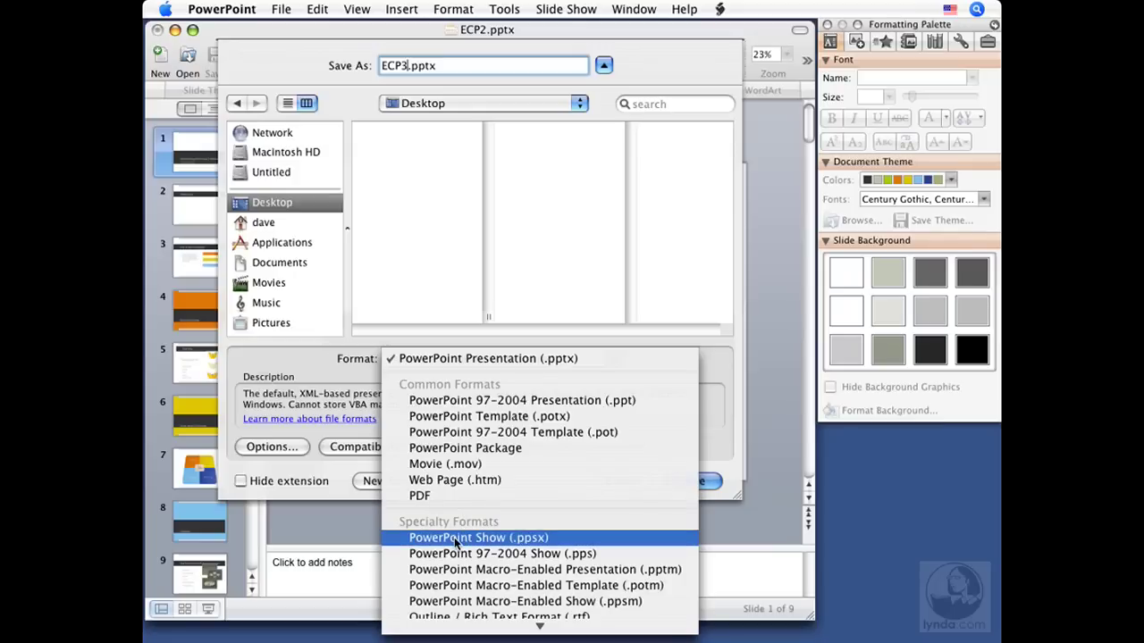
mouse_move(487, 542)
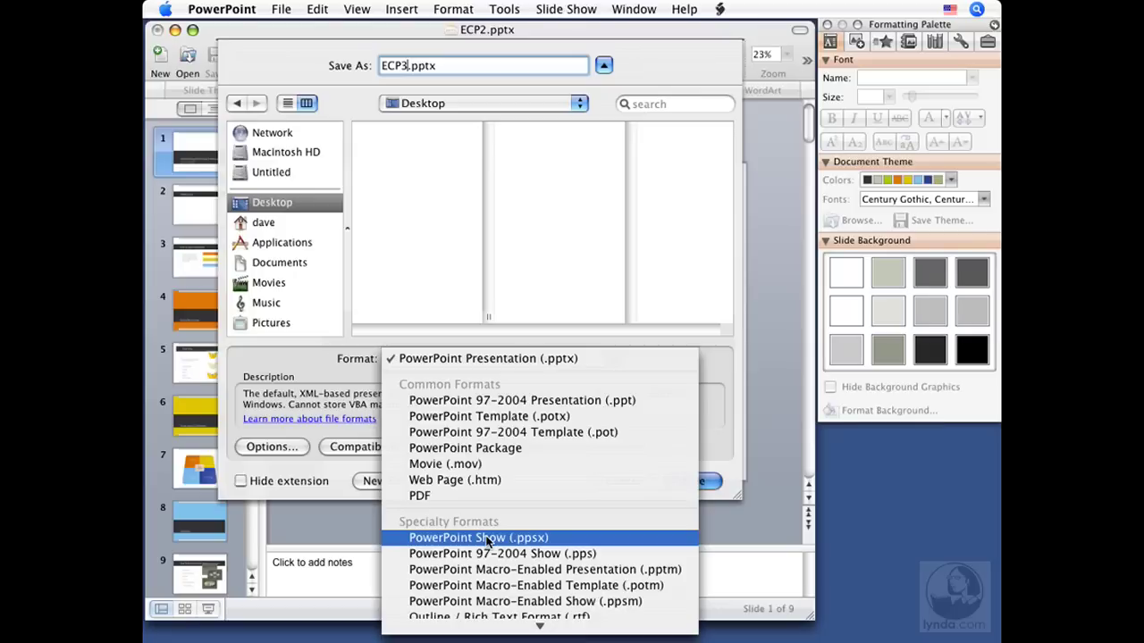
mouse_move(502, 553)
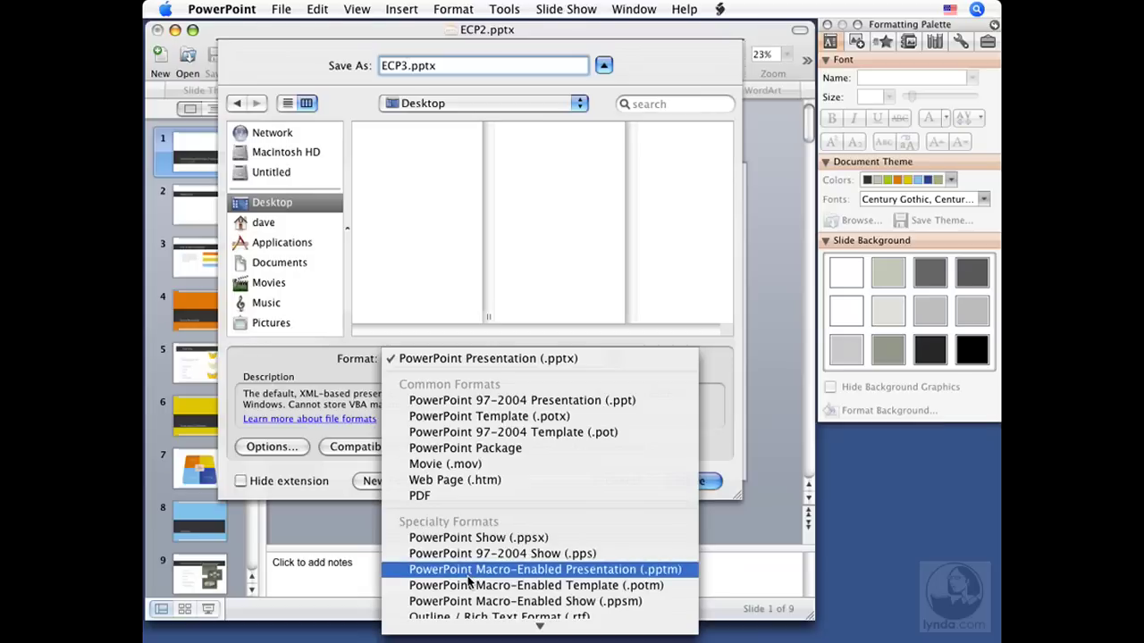
mouse_move(465, 601)
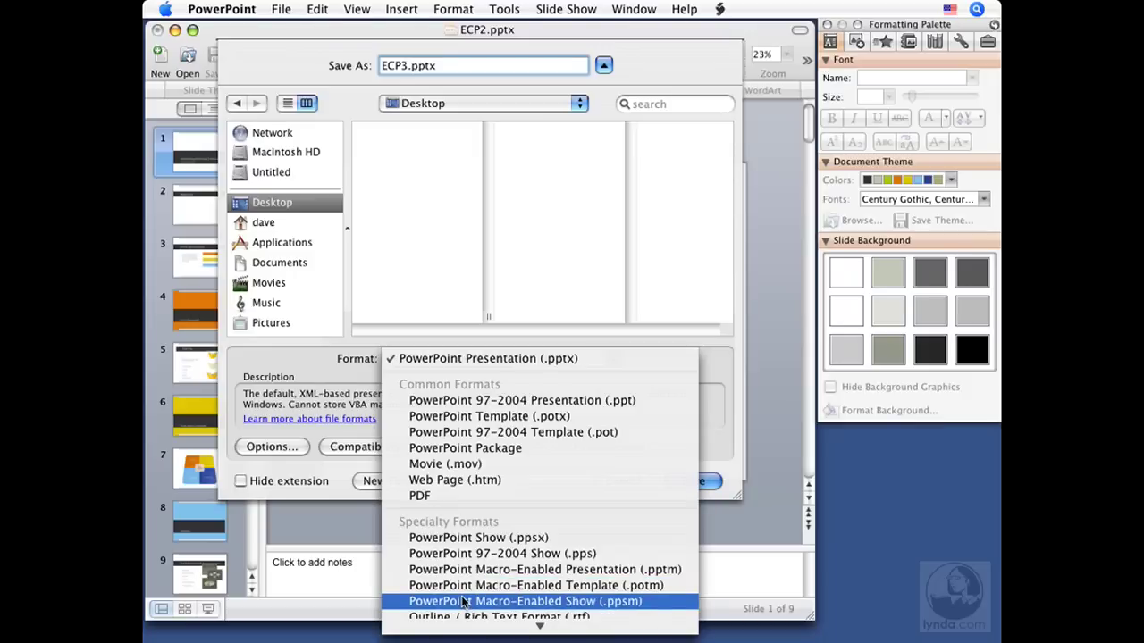
Scroll through the Format list, including Office Theme and JPEG, with ECP3.pptx named.
scroll(down, 3)
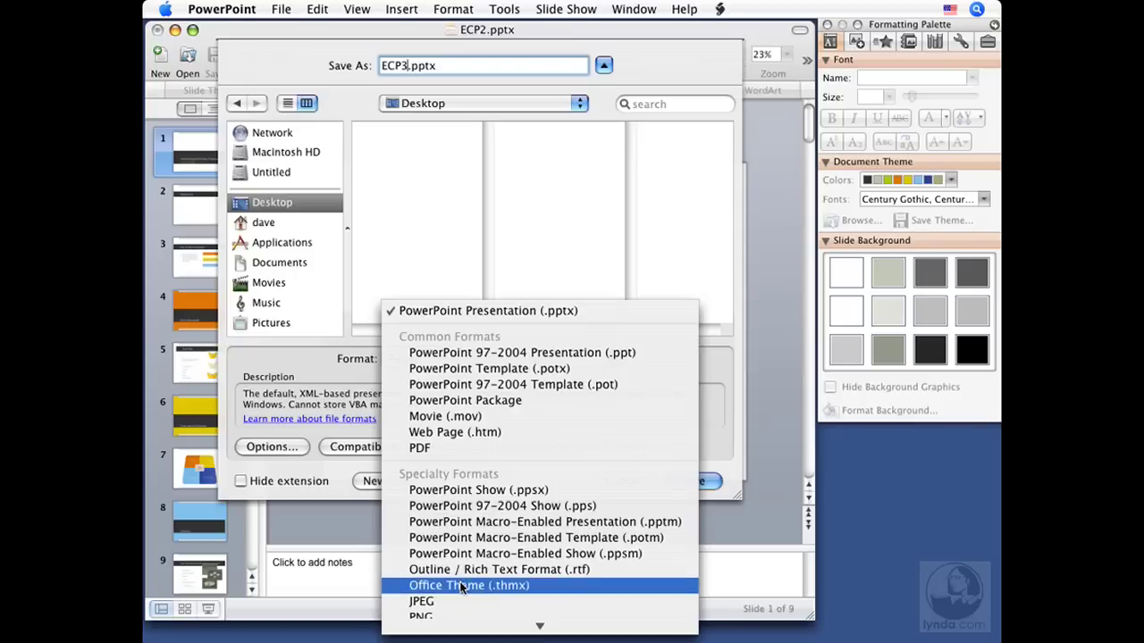
mouse_move(498, 569)
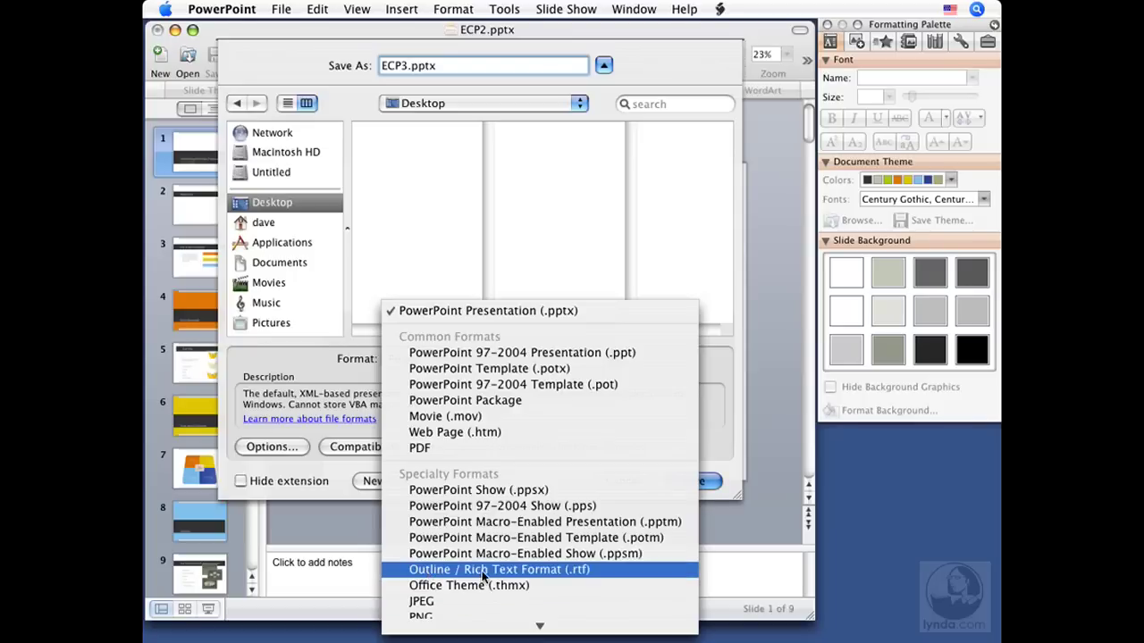
mouse_move(629, 579)
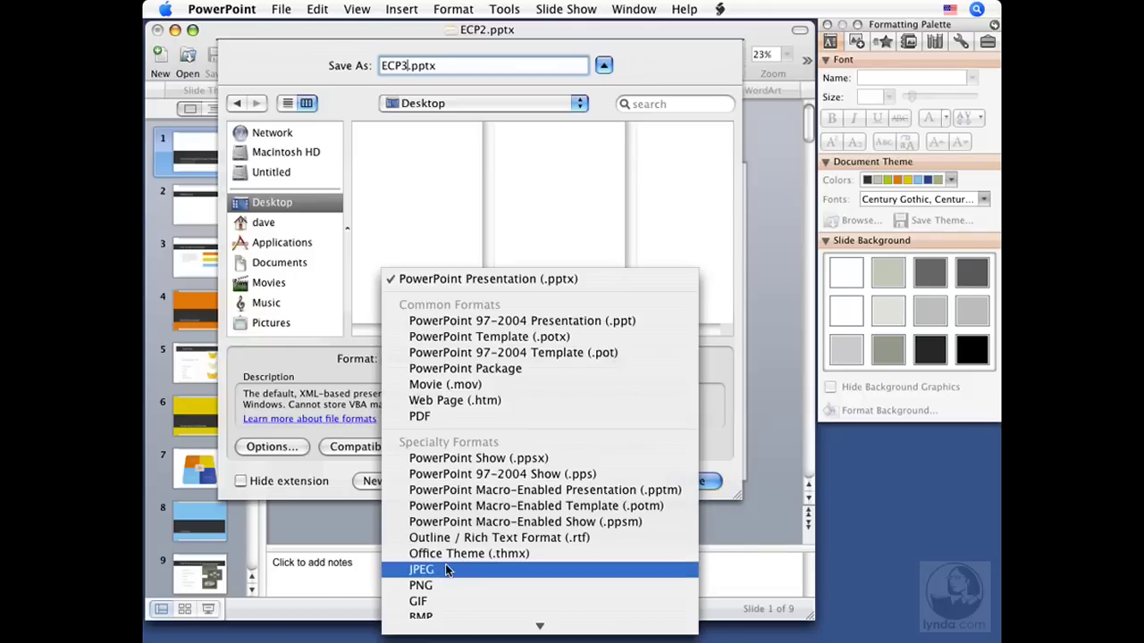
mouse_move(420, 586)
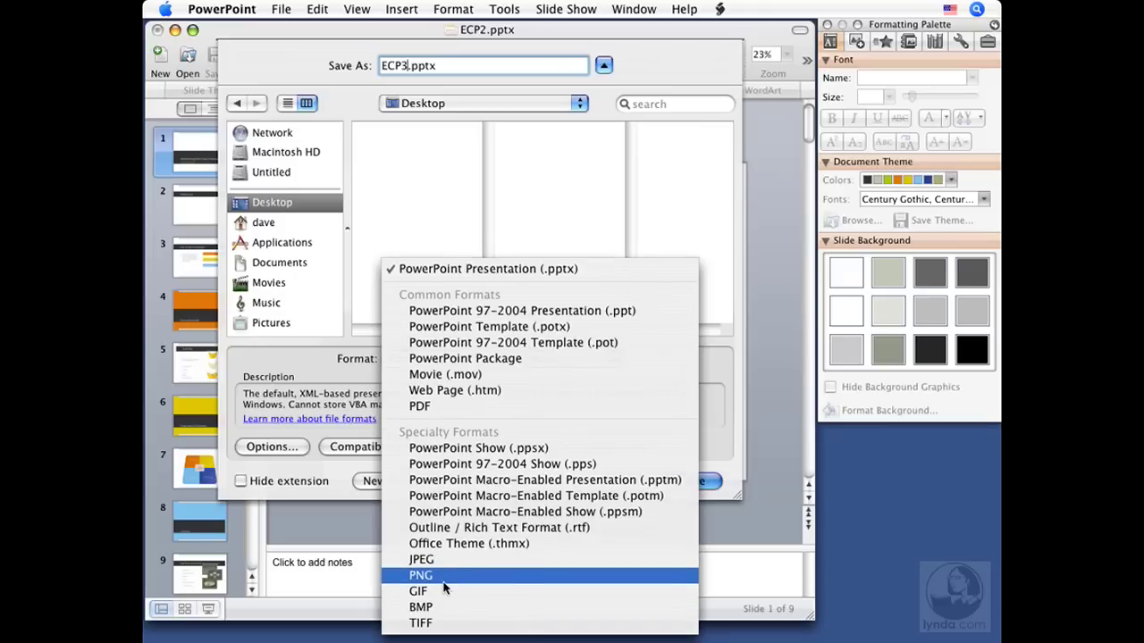
mouse_move(447, 607)
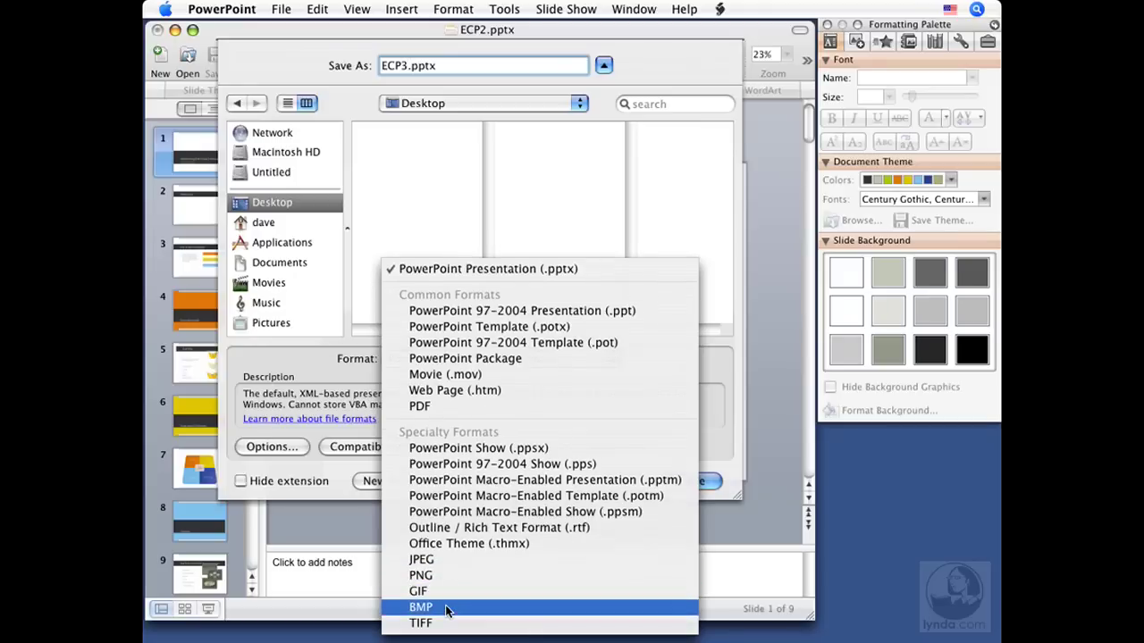
mouse_move(447, 576)
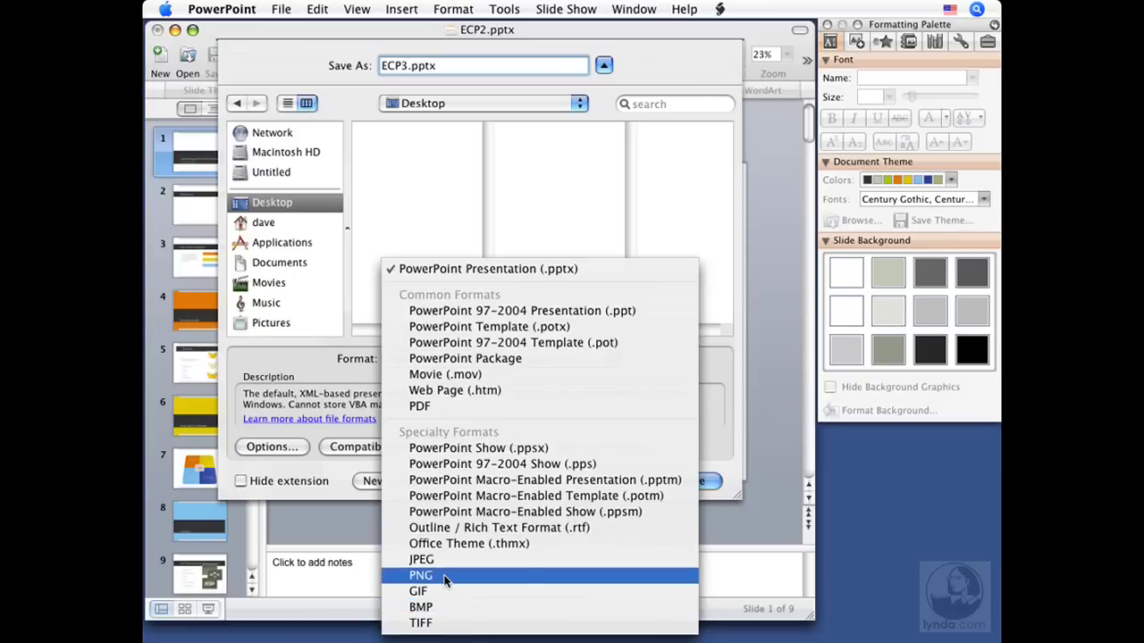
mouse_move(421, 559)
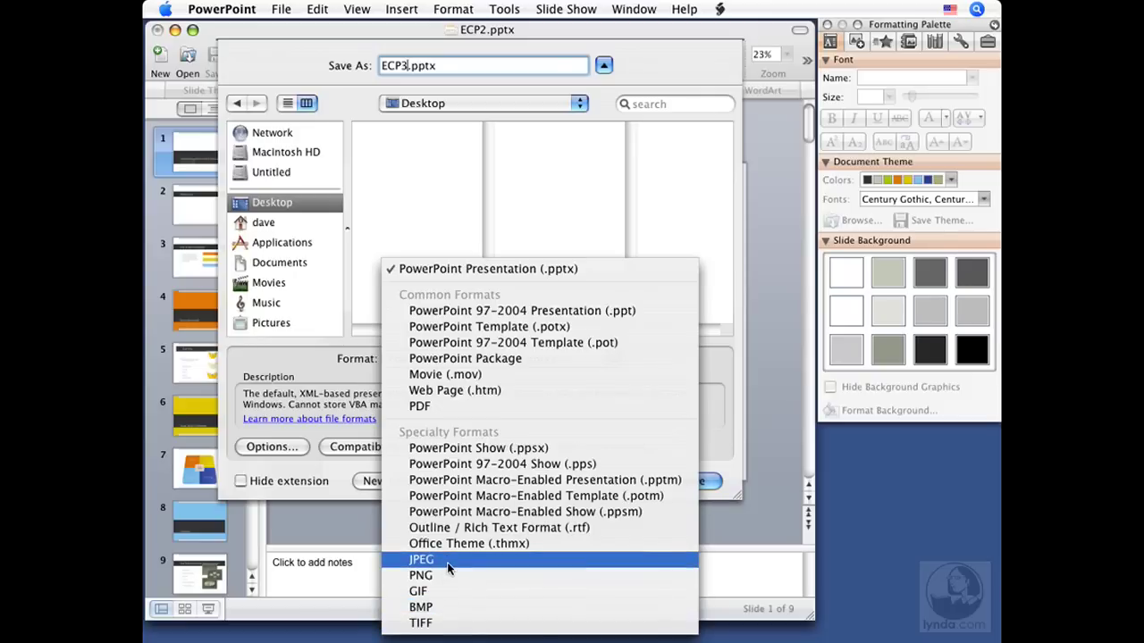
mouse_move(420, 576)
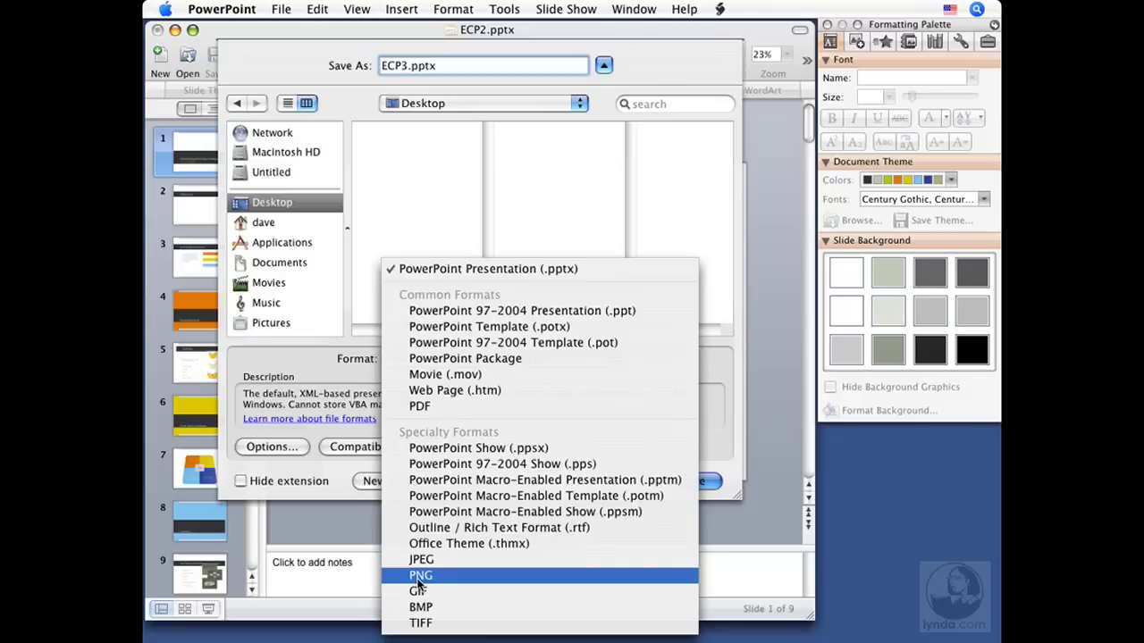
mouse_move(420, 607)
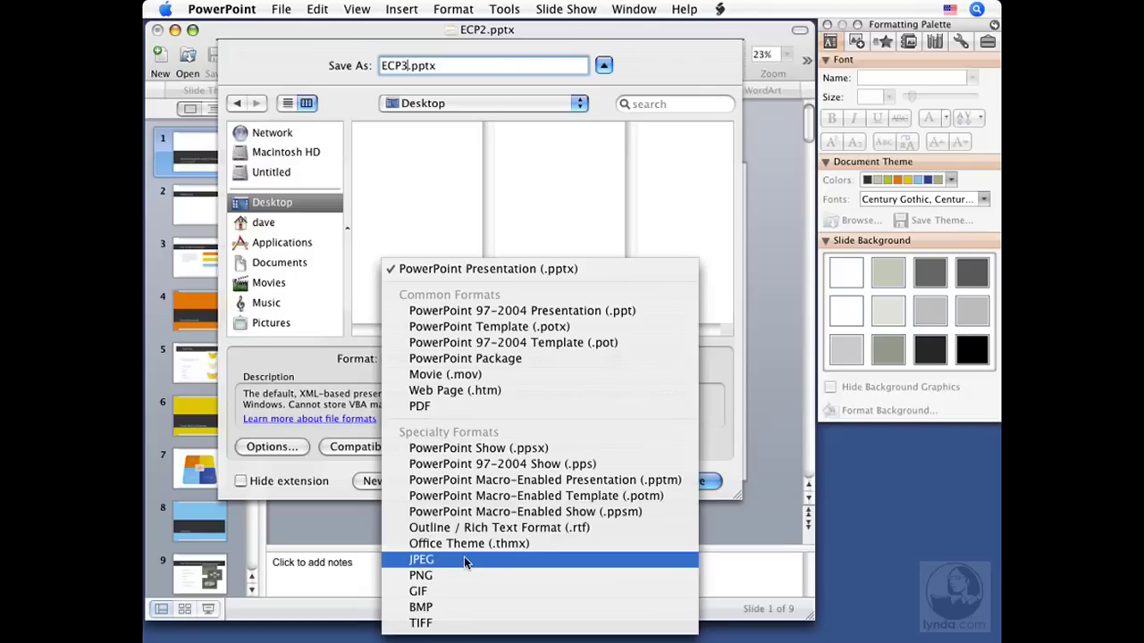
mouse_move(465, 358)
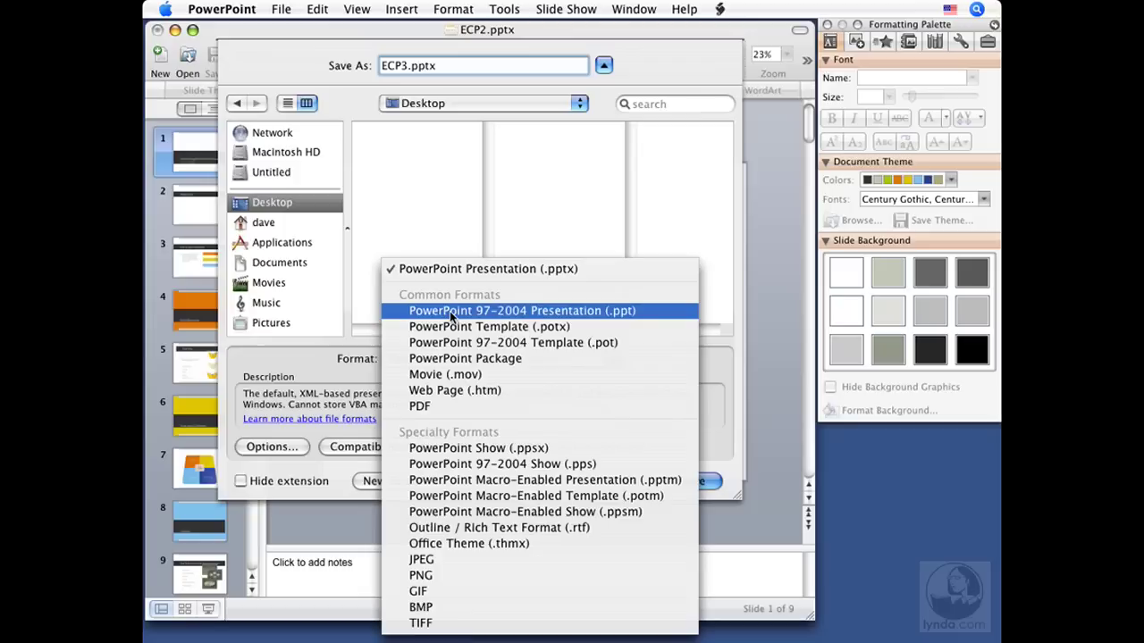
Choose the PowerPoint 97-2004 Presentation (.ppt) format, renaming the file ECP3.ppt.
click(521, 310)
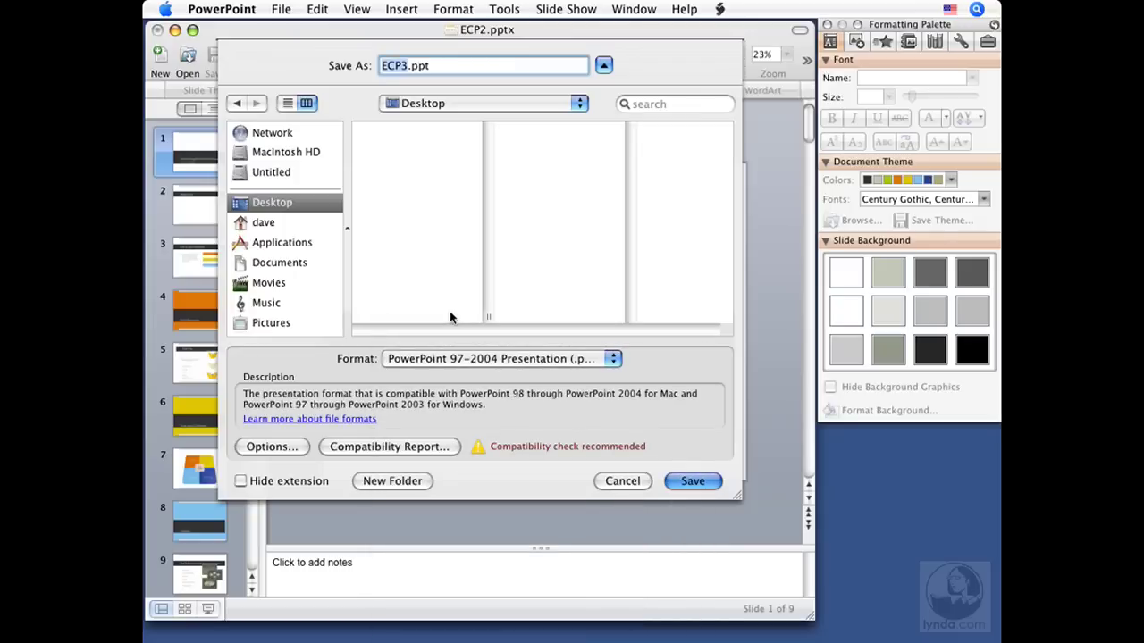
mouse_move(397, 367)
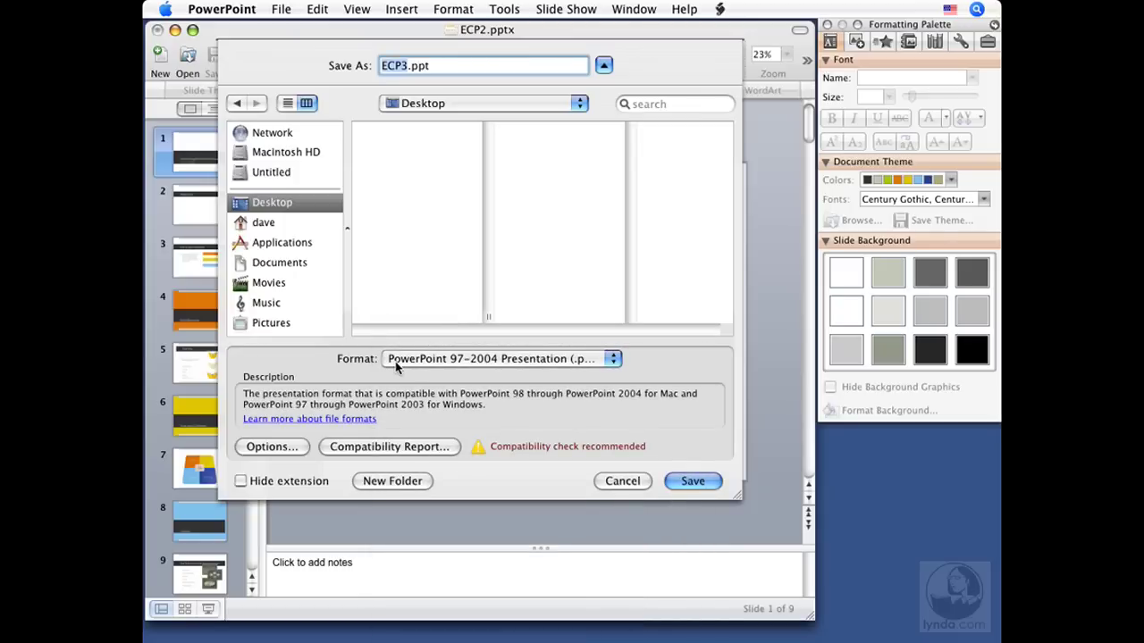
mouse_move(547, 366)
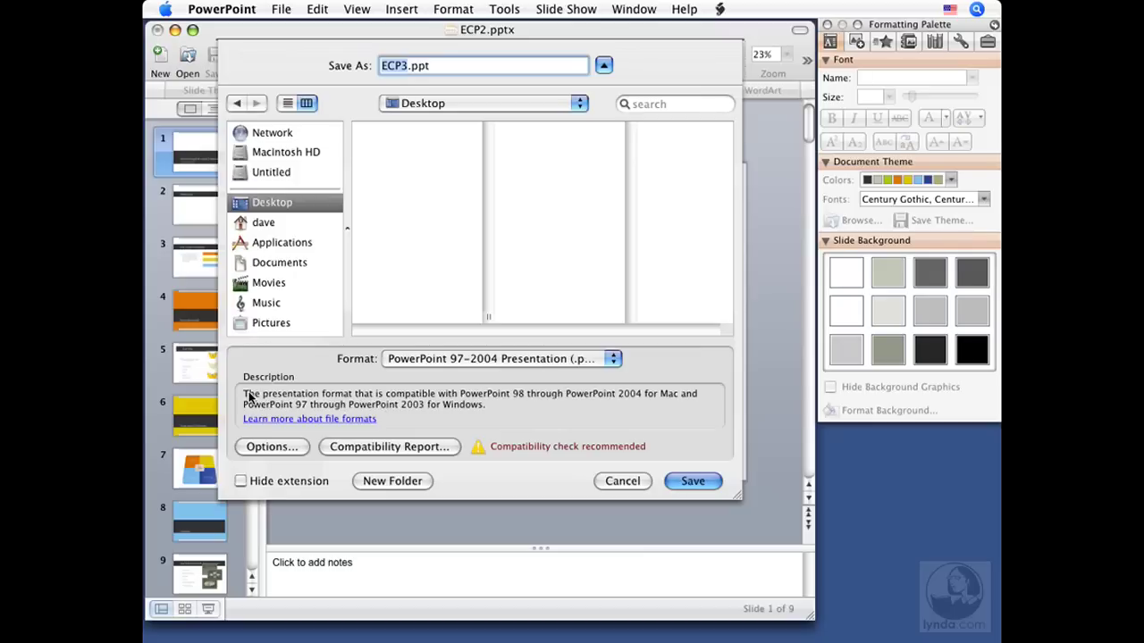
mouse_move(353, 425)
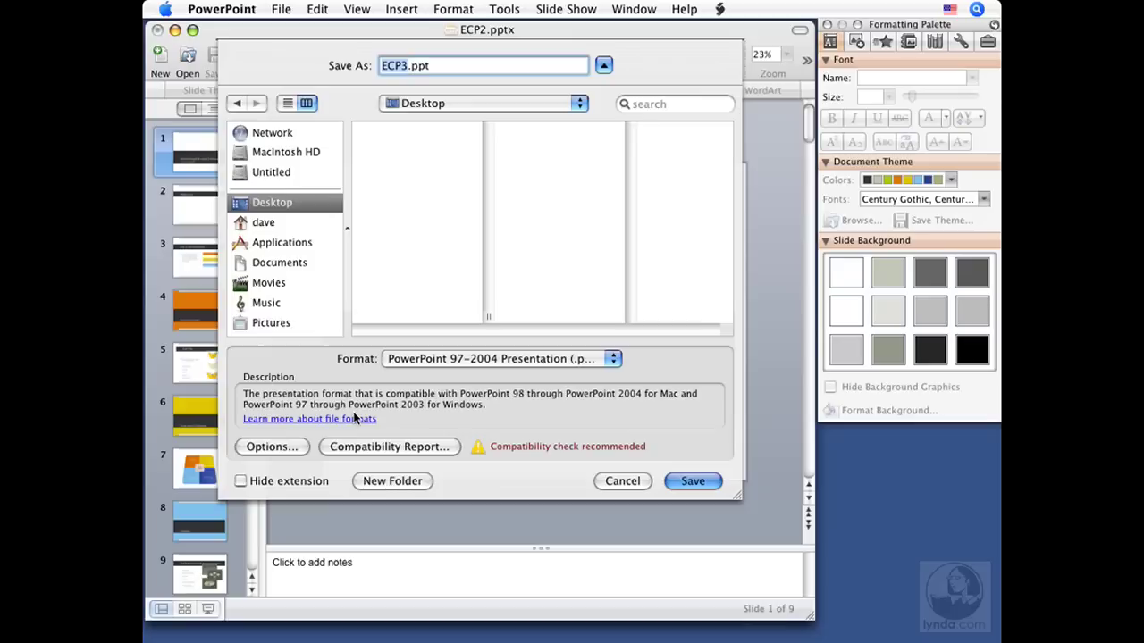
mouse_move(510, 420)
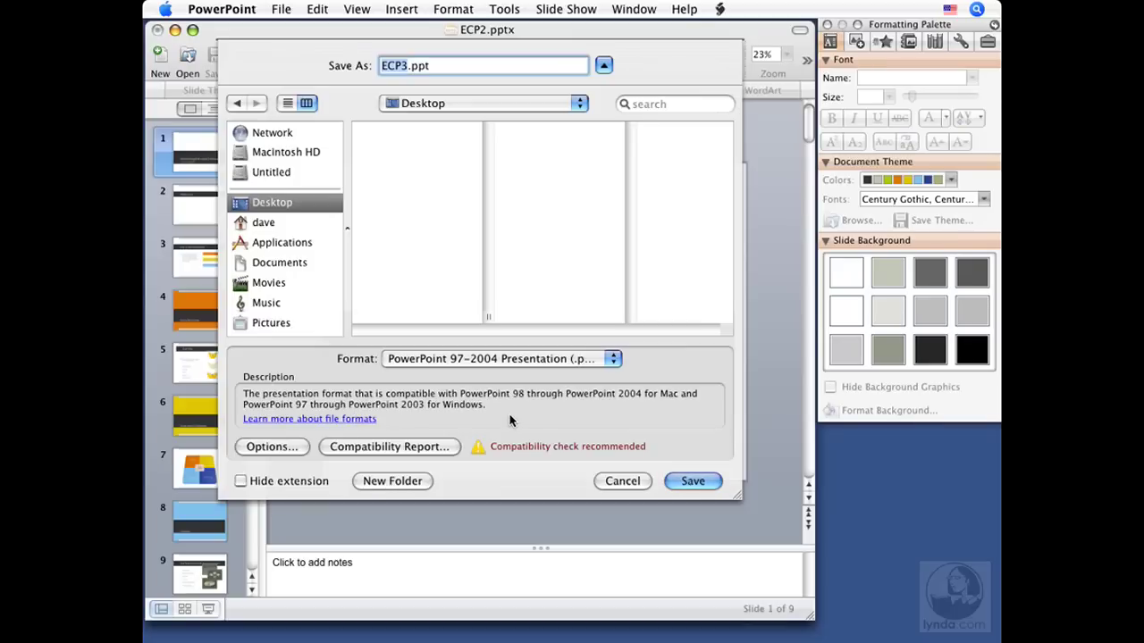
mouse_move(652, 407)
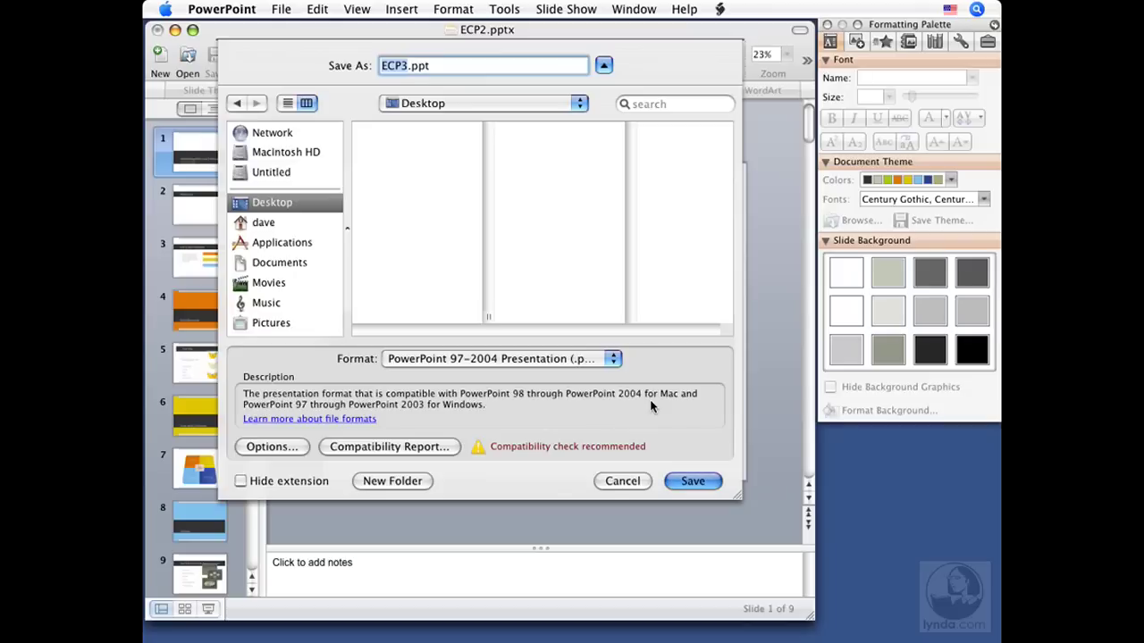
mouse_move(320, 413)
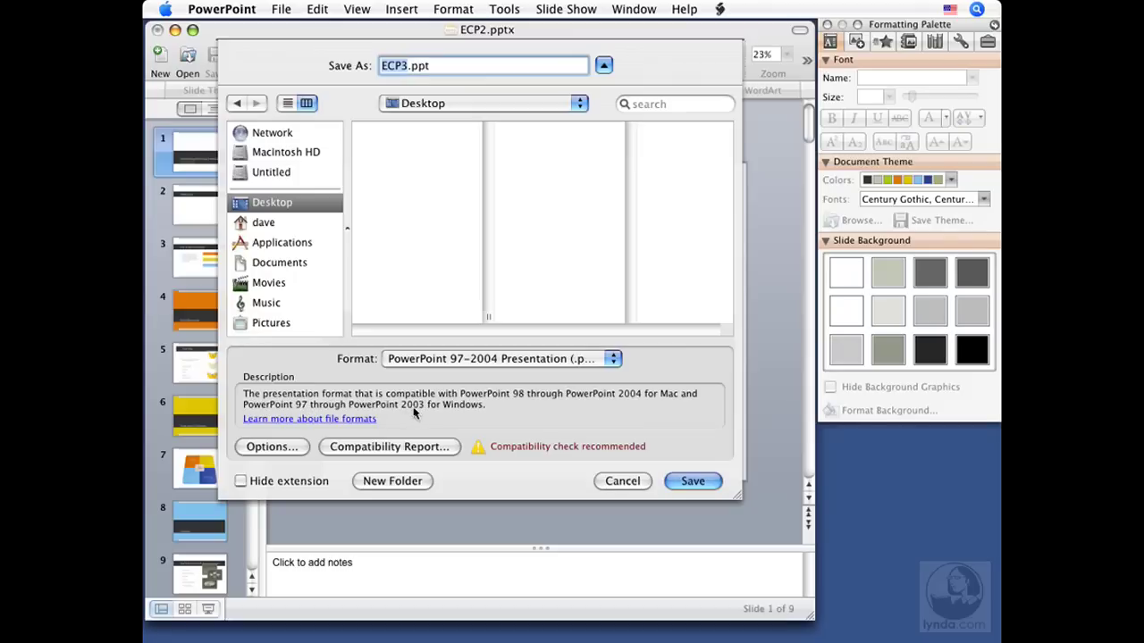
mouse_move(471, 413)
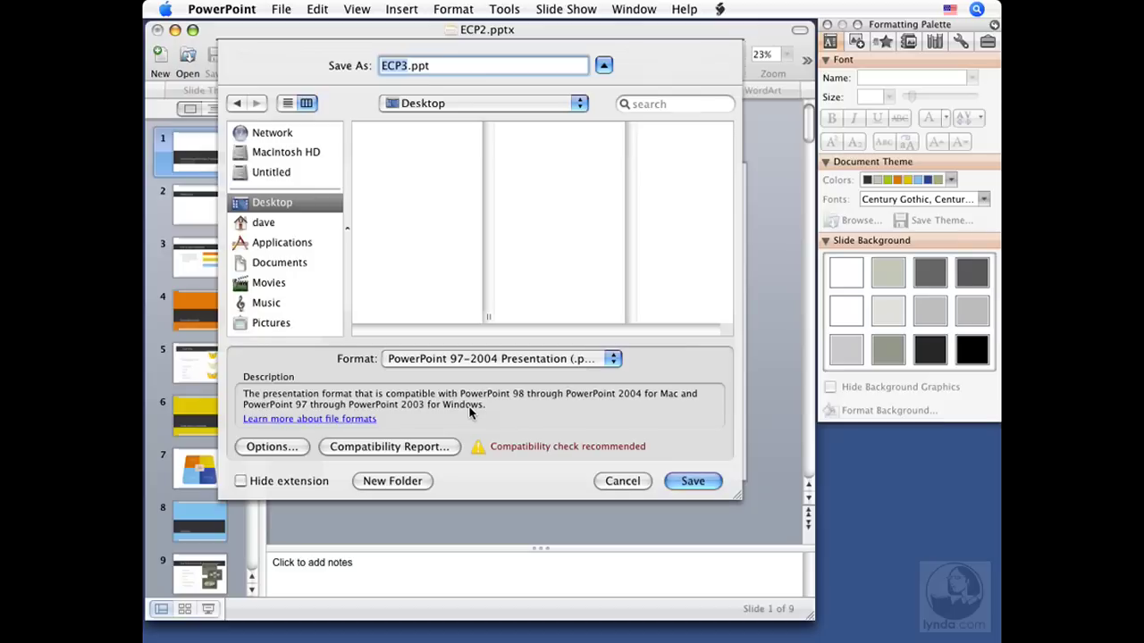
mouse_move(375, 453)
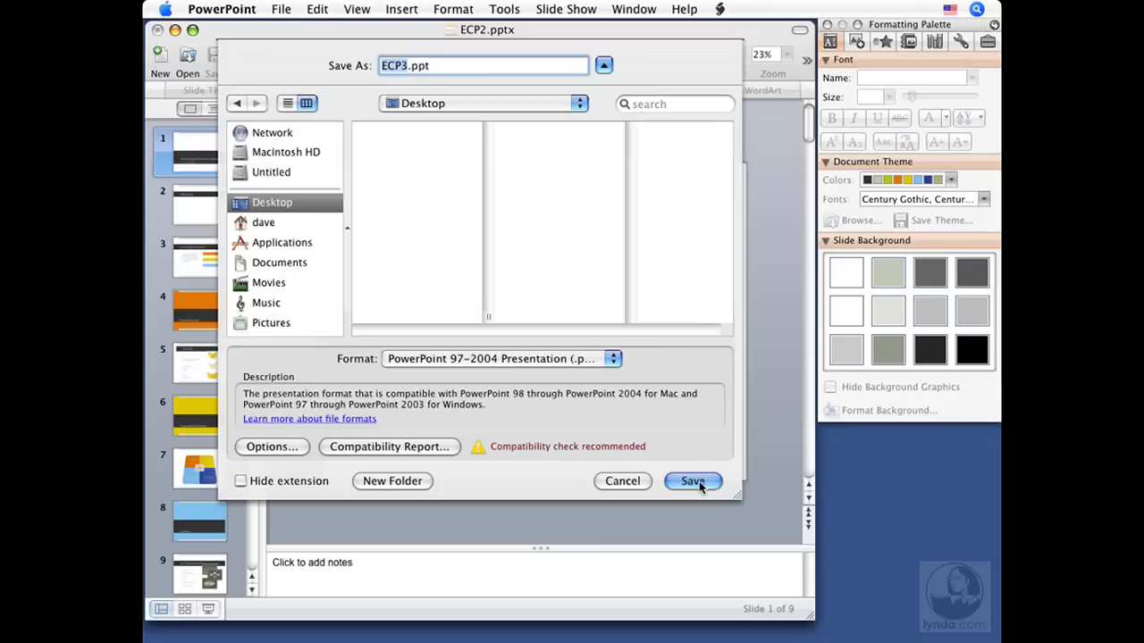
Save ECP3.ppt to the Desktop.
click(693, 481)
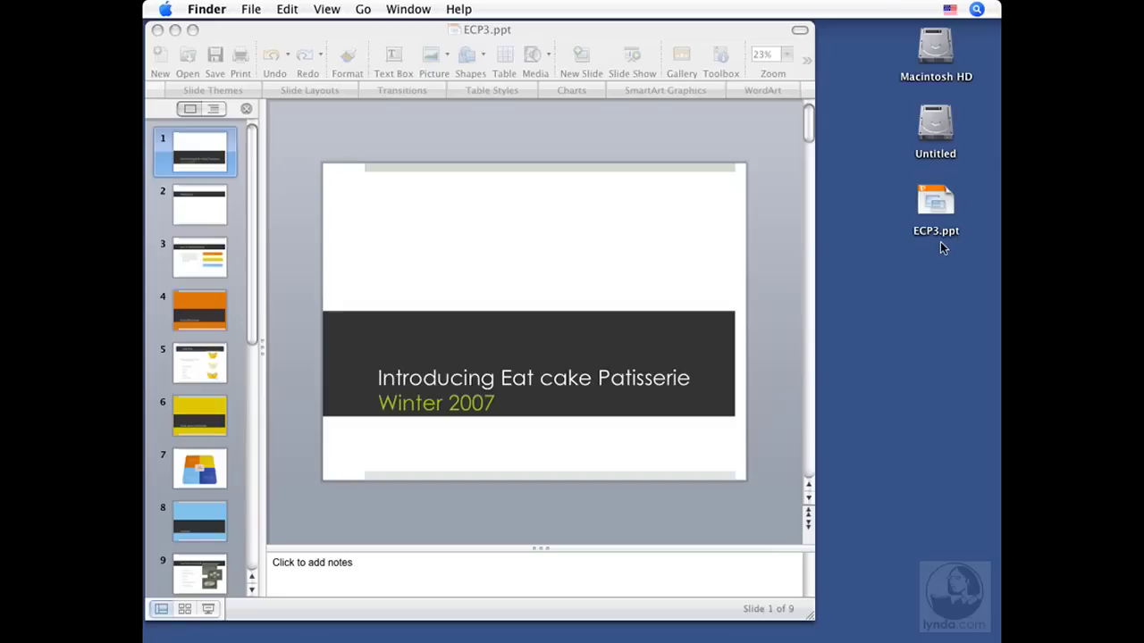
mouse_move(937, 249)
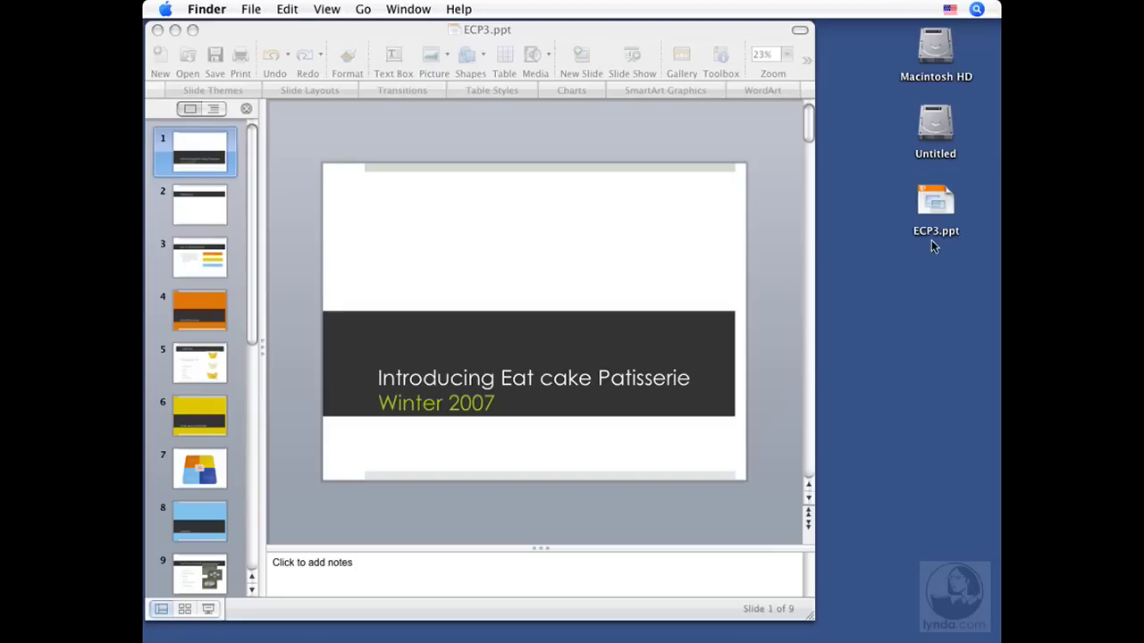
mouse_move(954, 232)
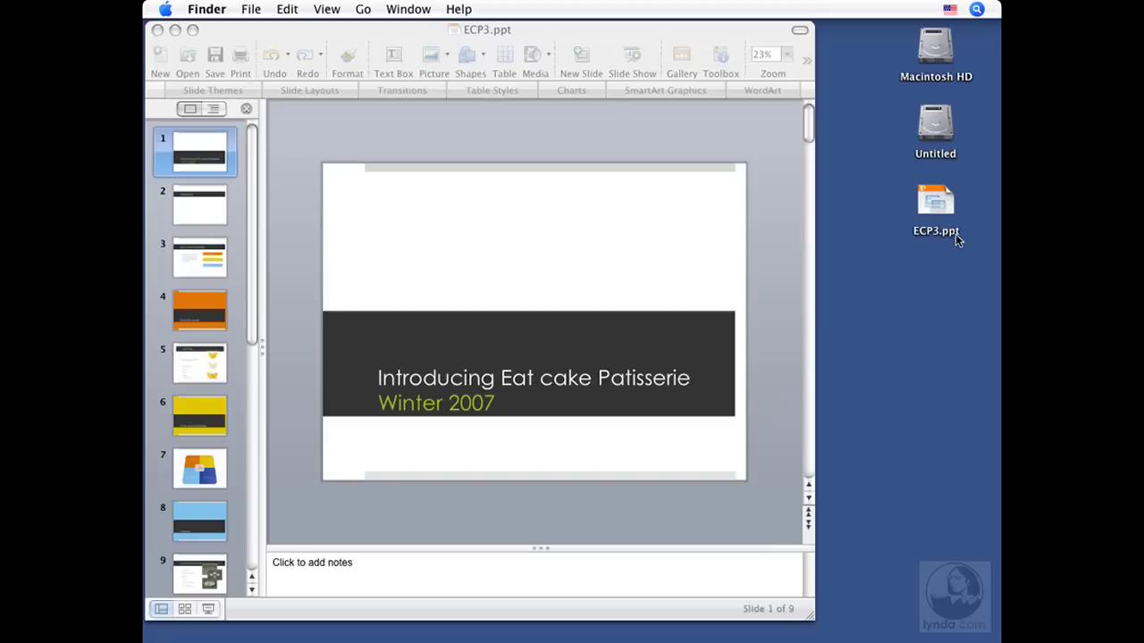
mouse_move(937, 258)
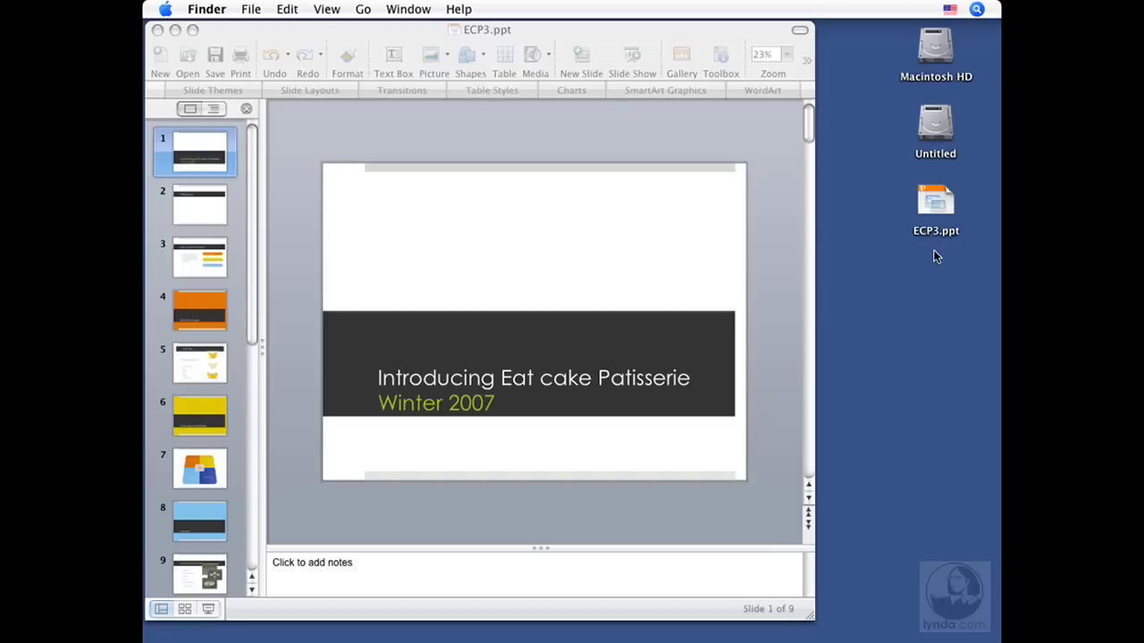
mouse_move(854, 274)
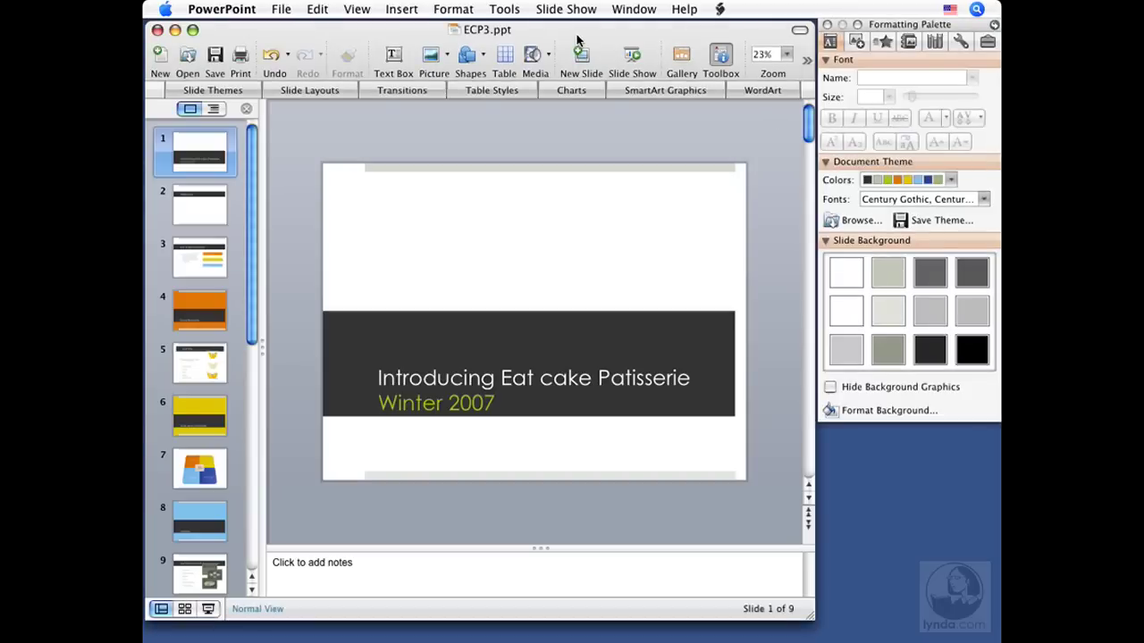
mouse_move(284, 438)
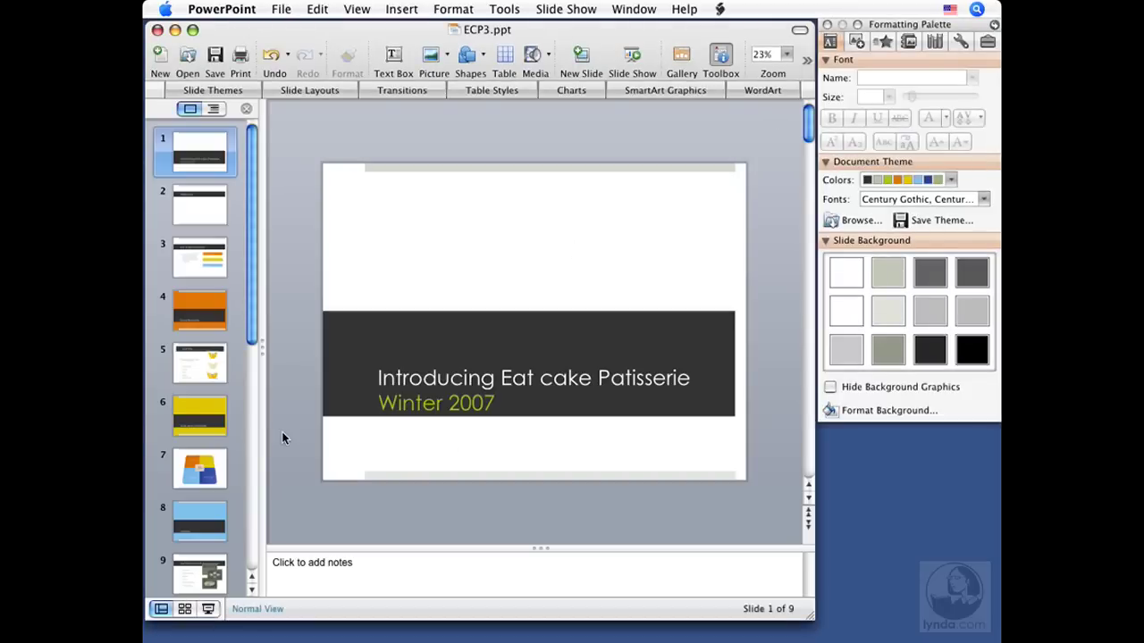
mouse_move(297, 438)
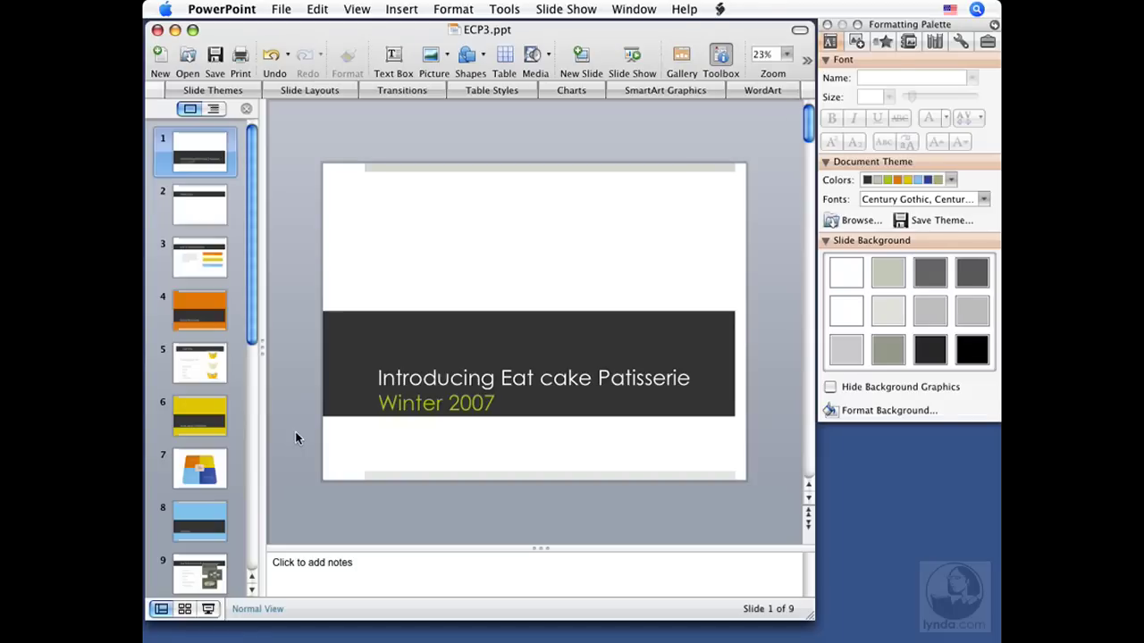
mouse_move(317, 462)
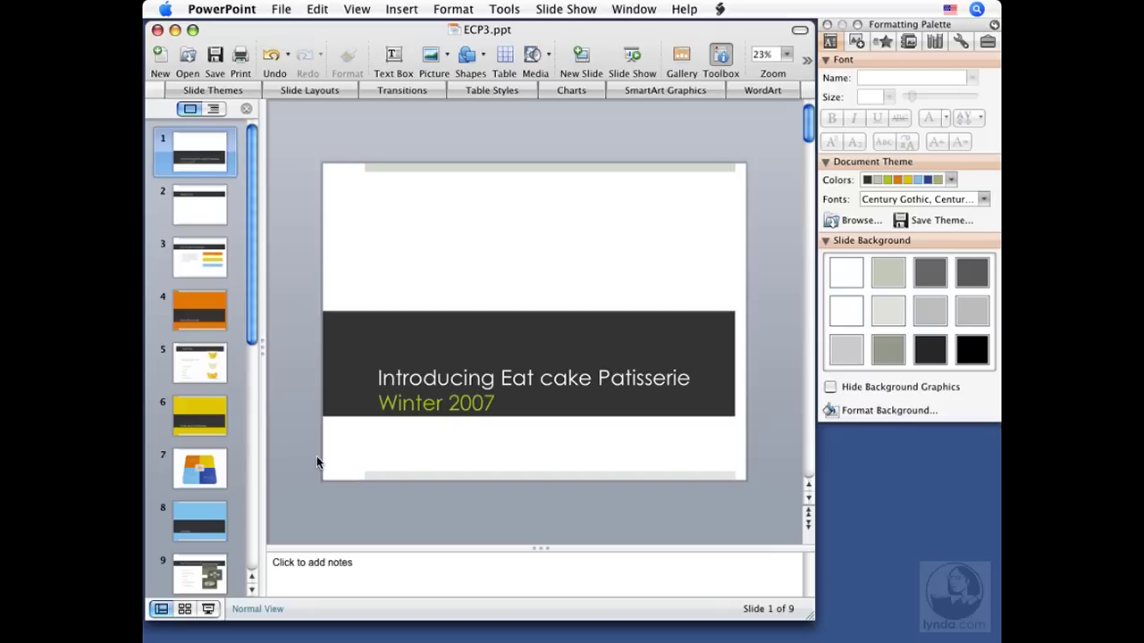
mouse_move(535, 445)
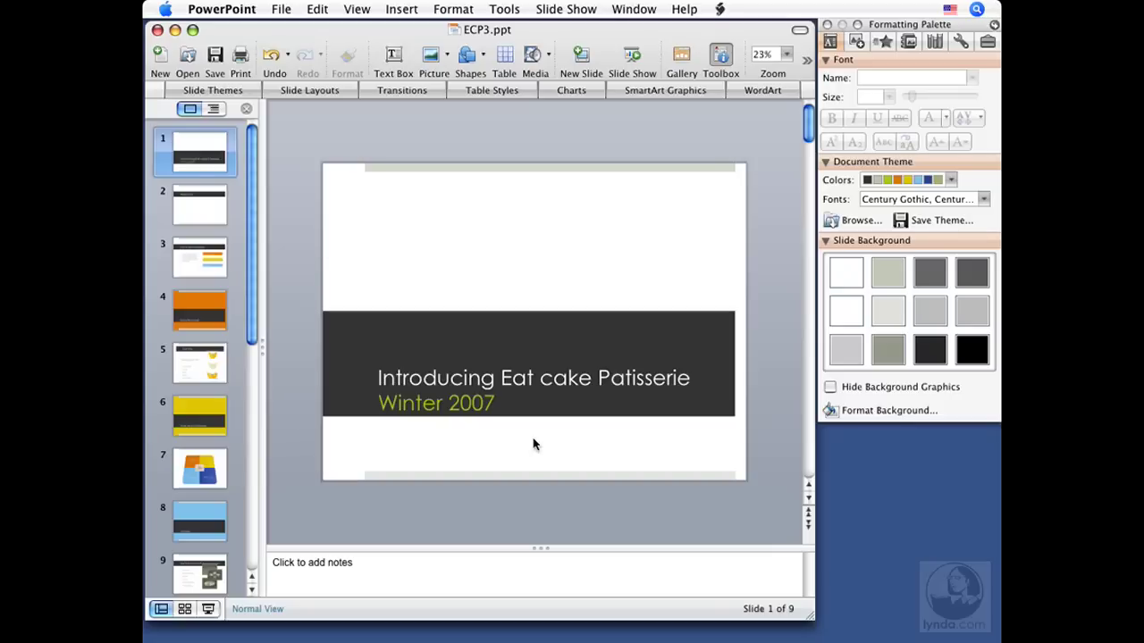